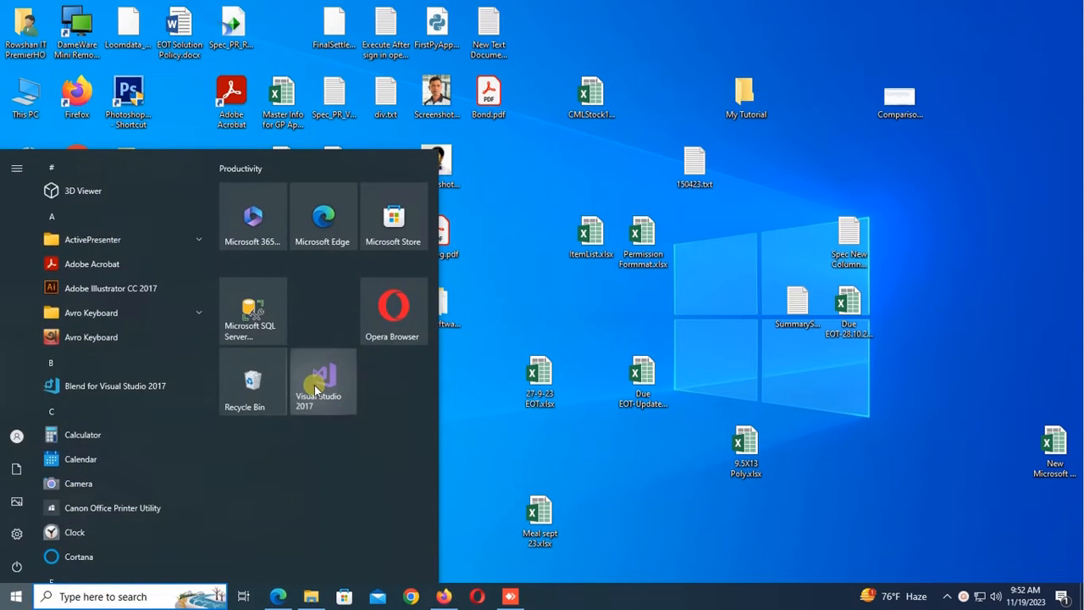
Launch Visual Studio and create Windows Forms project AutoCompleteComboBox in Desktop\My Tutorial.
click(323, 382)
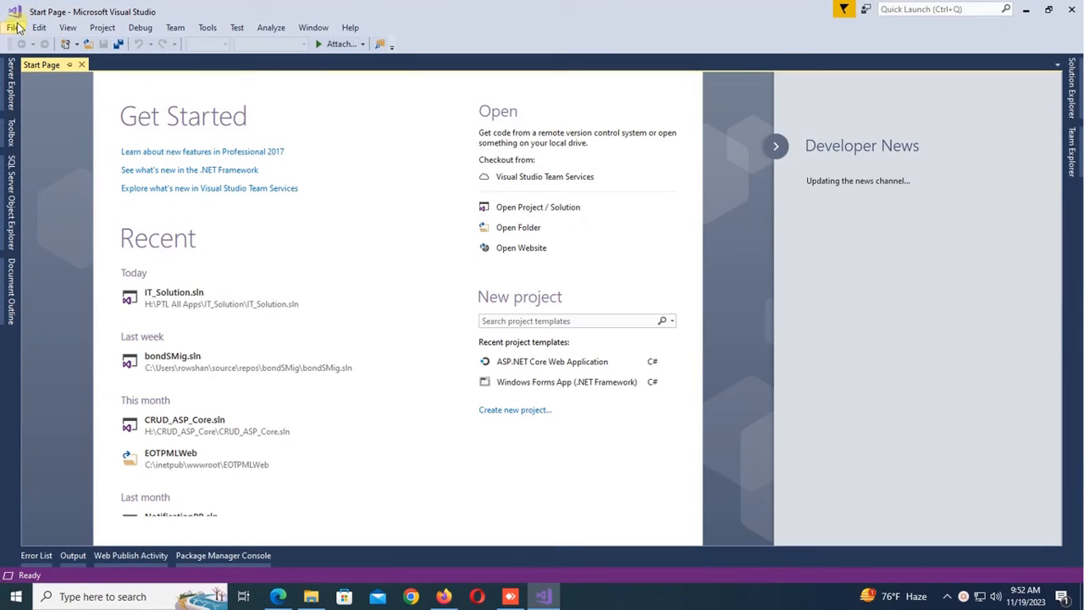
click(15, 28)
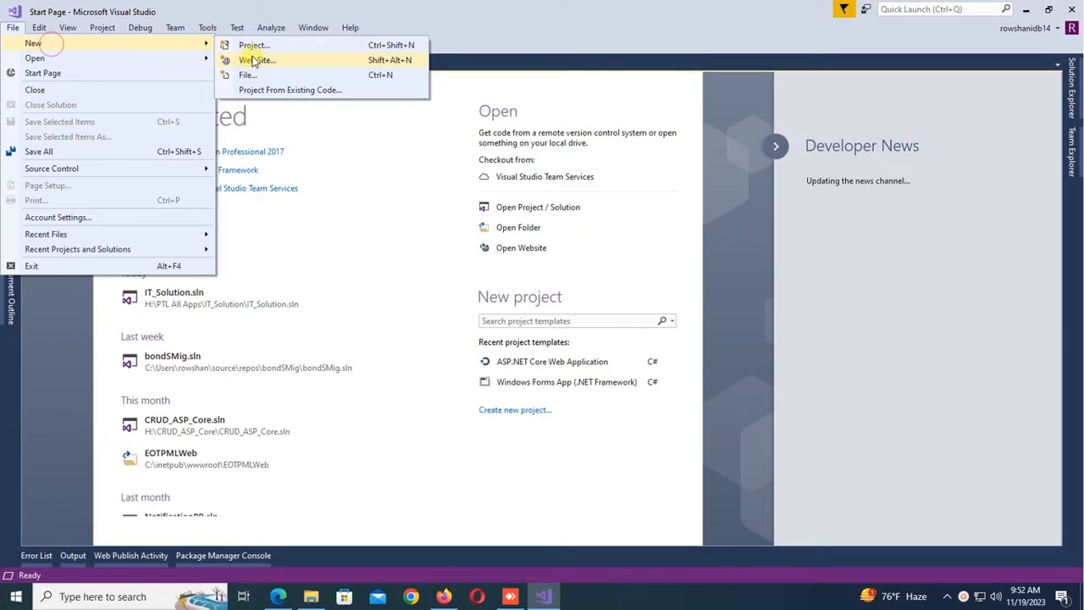
click(249, 46)
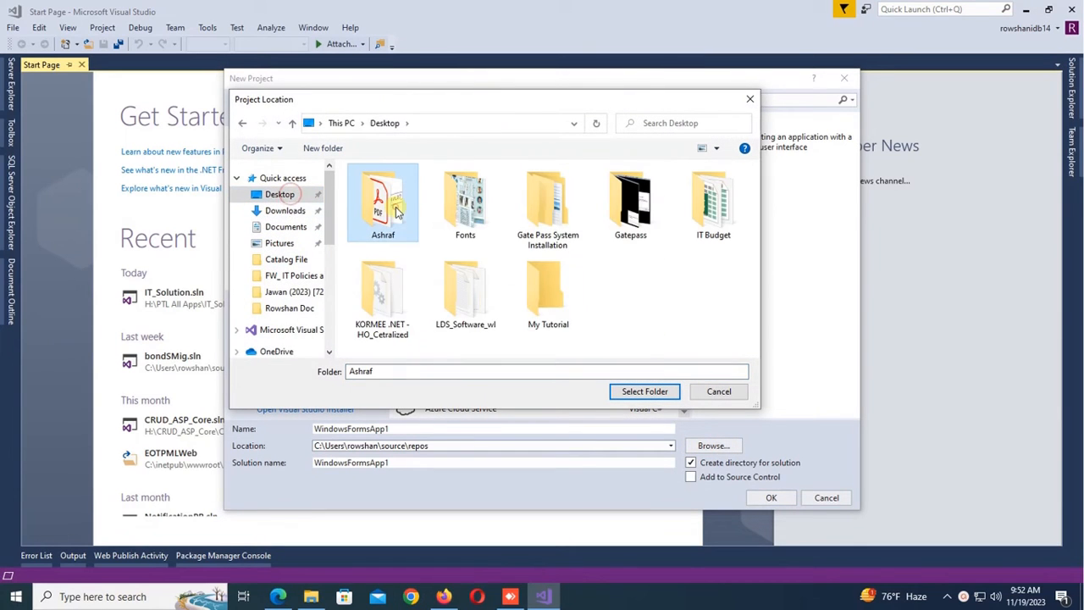
double_click(548, 294)
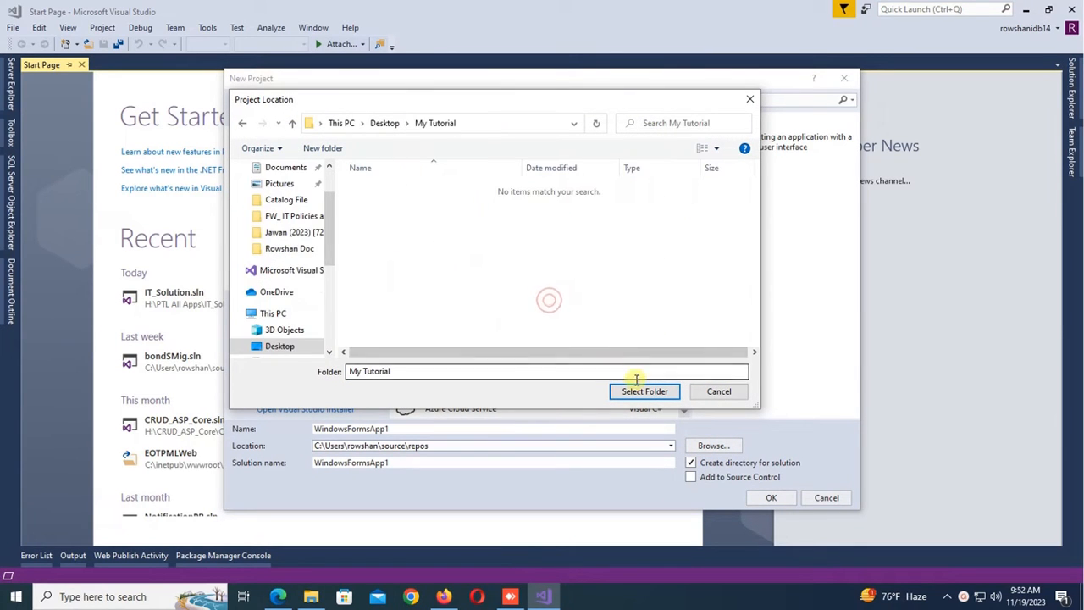
click(644, 392)
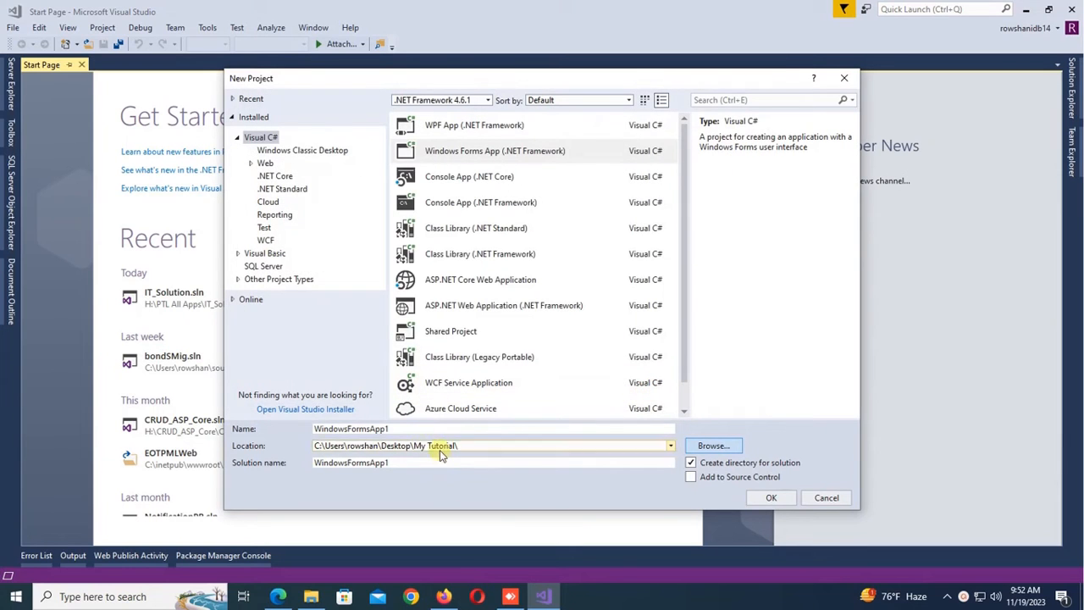
text(A)
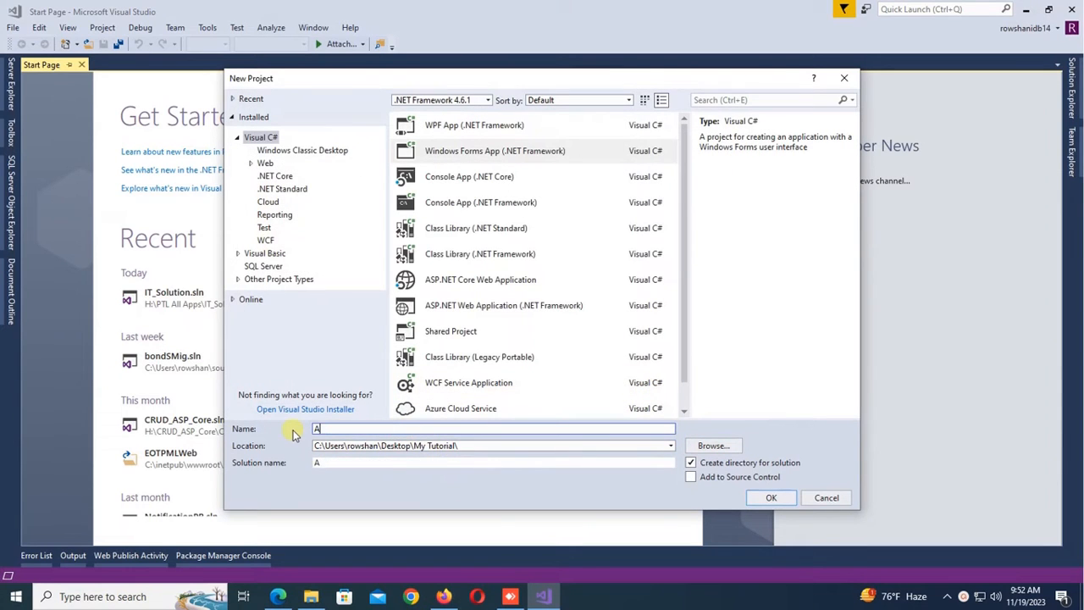
text(utoCompleteC)
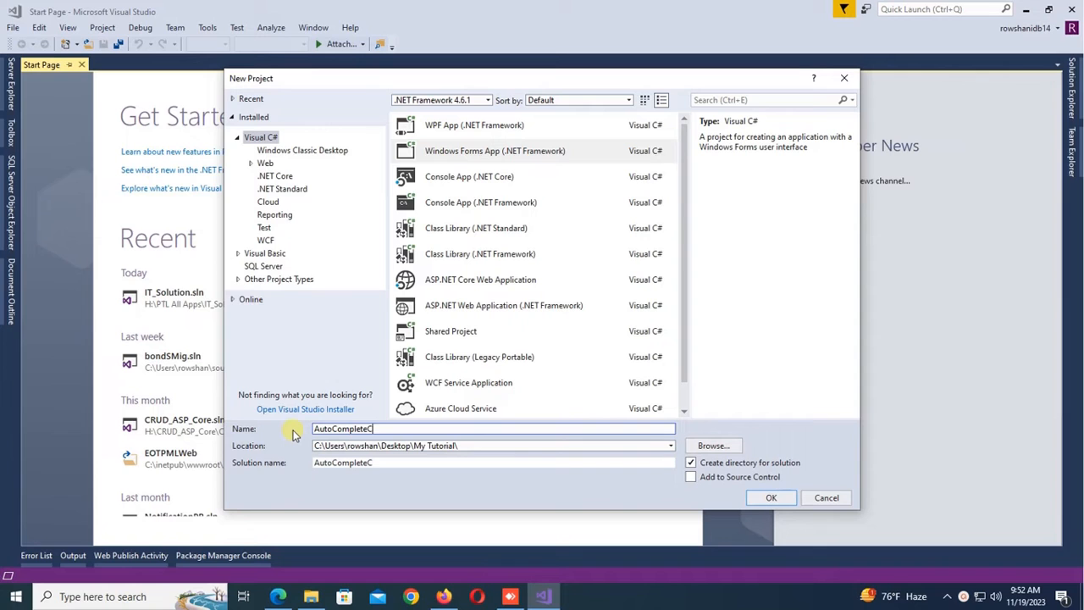
click(771, 497)
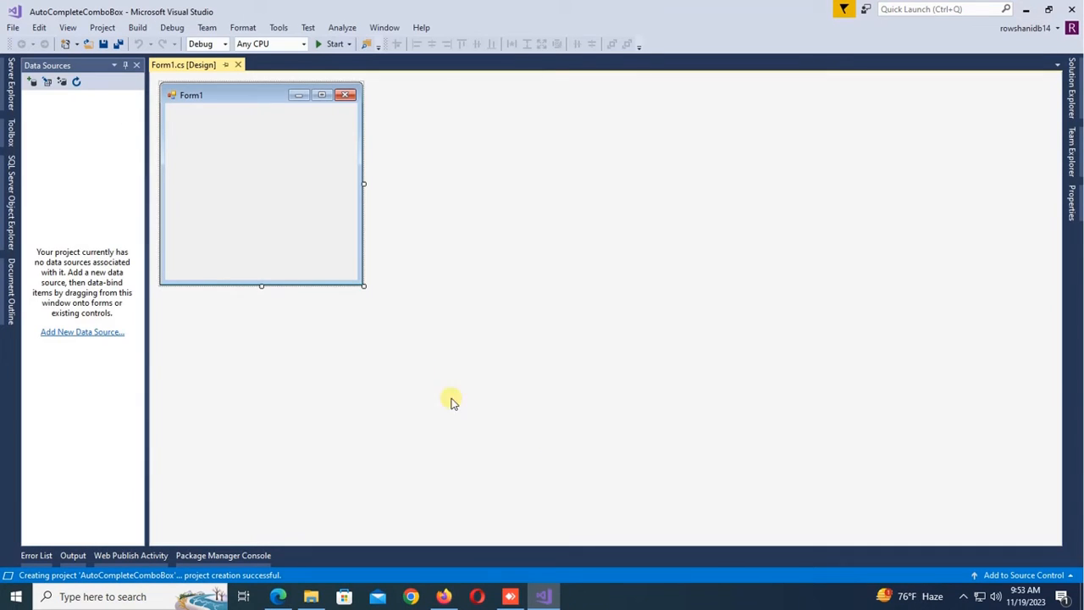
Enlarge Form1 and show all Windows Forms controls in the Toolbox.
drag(363, 286, 584, 455)
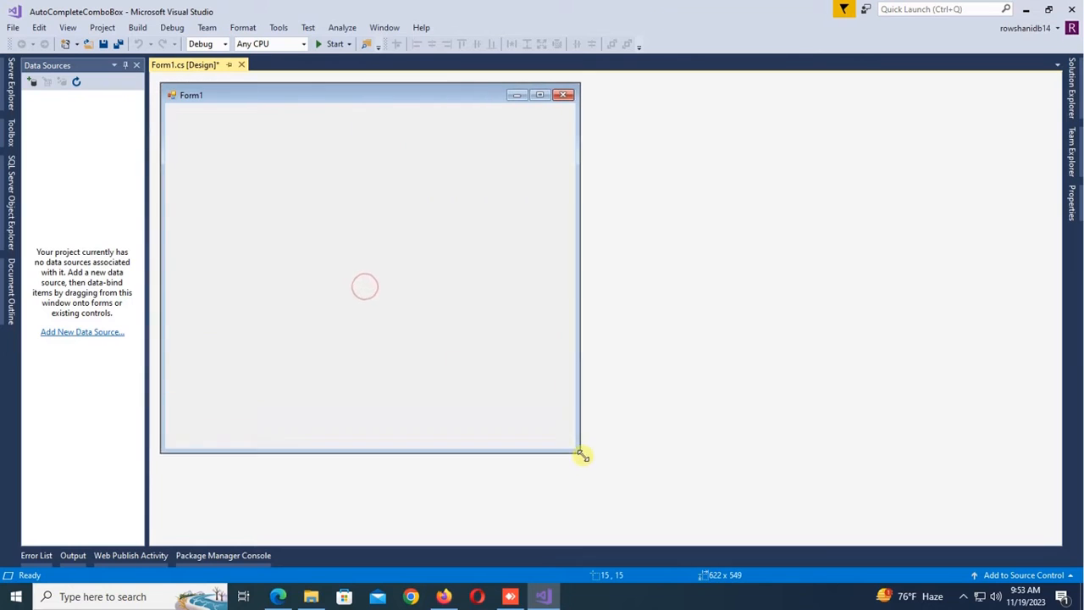
drag(583, 454, 585, 461)
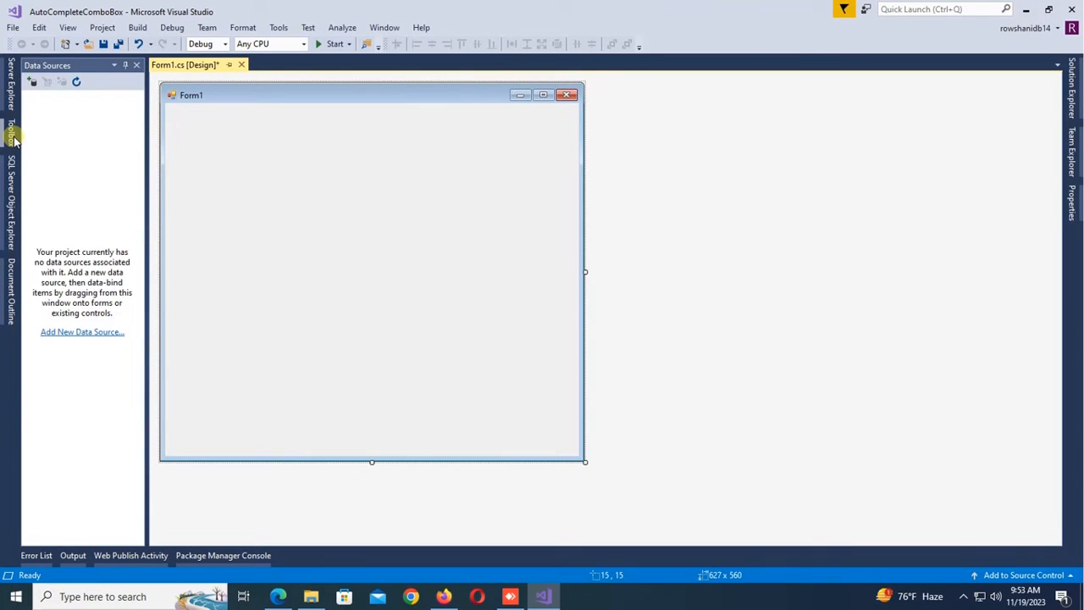
click(8, 127)
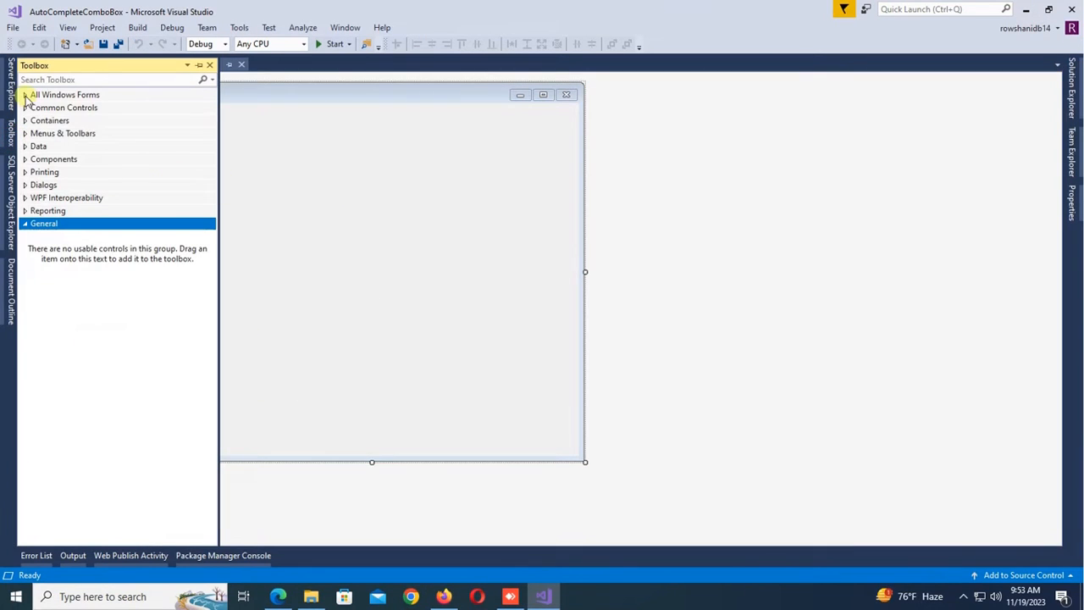
click(29, 95)
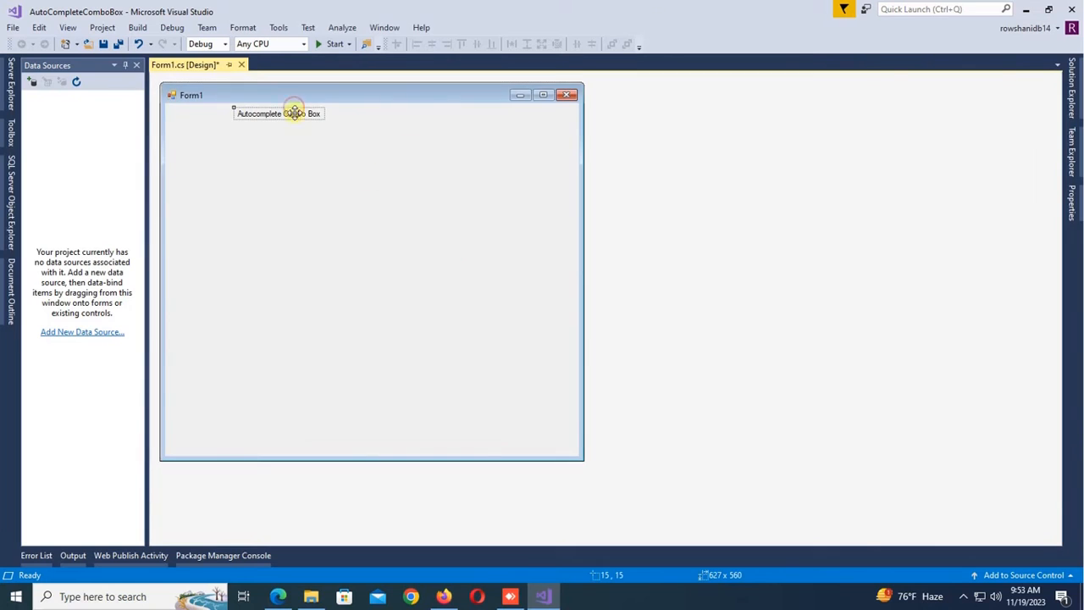
Select the heading label, then the form, and open the form's colour choices.
click(278, 113)
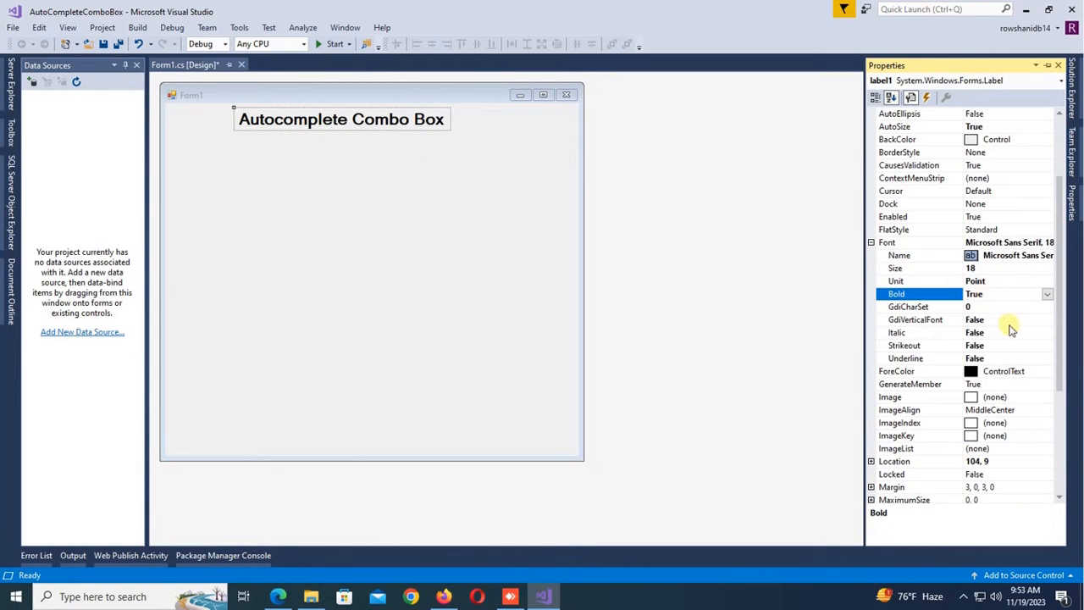
click(1046, 371)
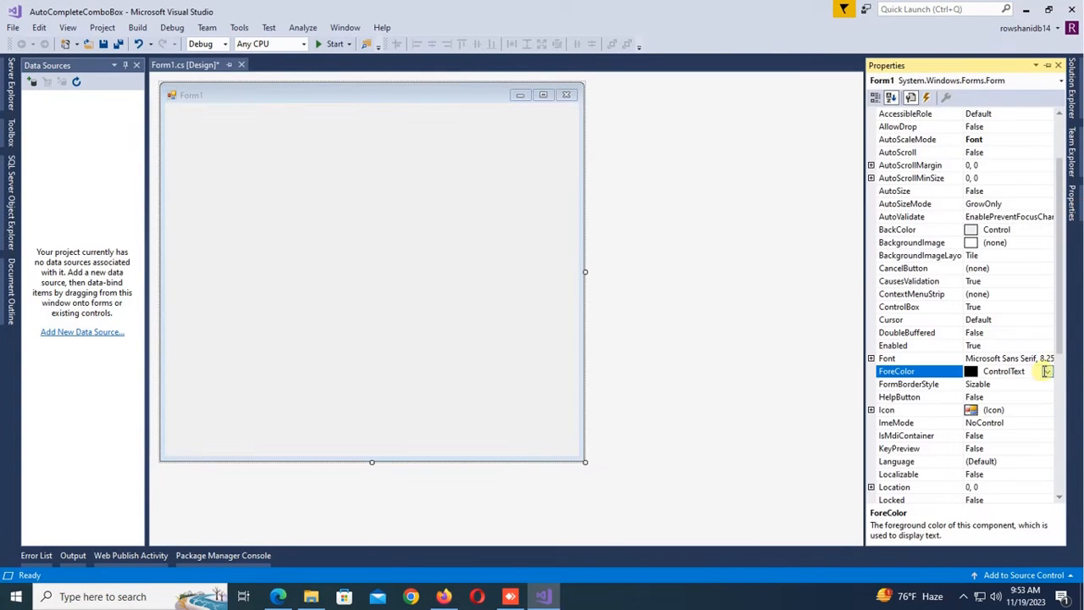
click(1047, 307)
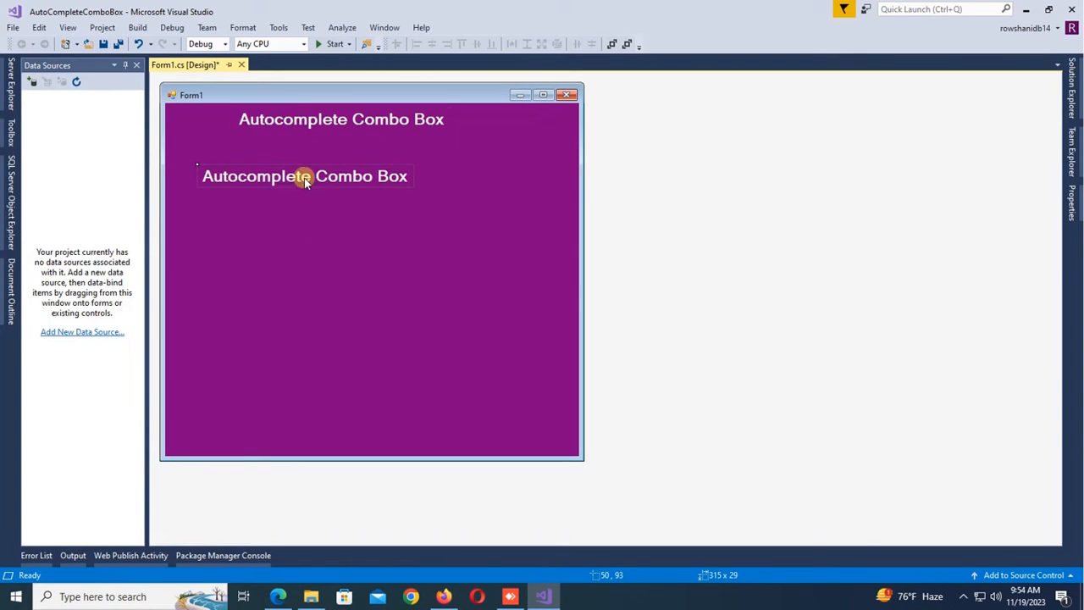
Rename the copied label to 'Select Item' and select the new combo box beside it.
click(305, 176)
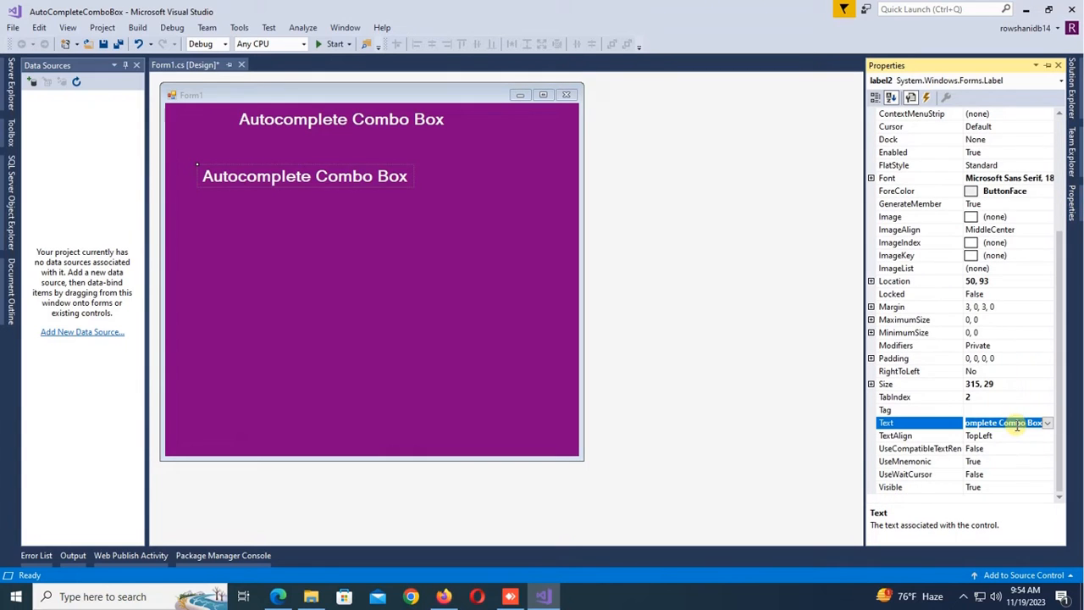
text(Select Item)
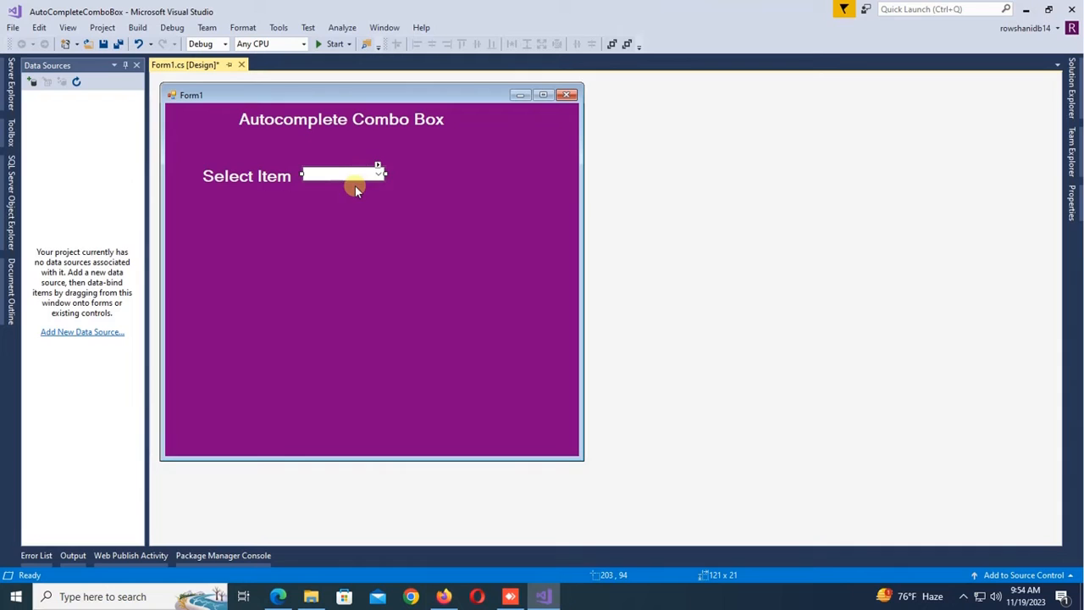
click(343, 175)
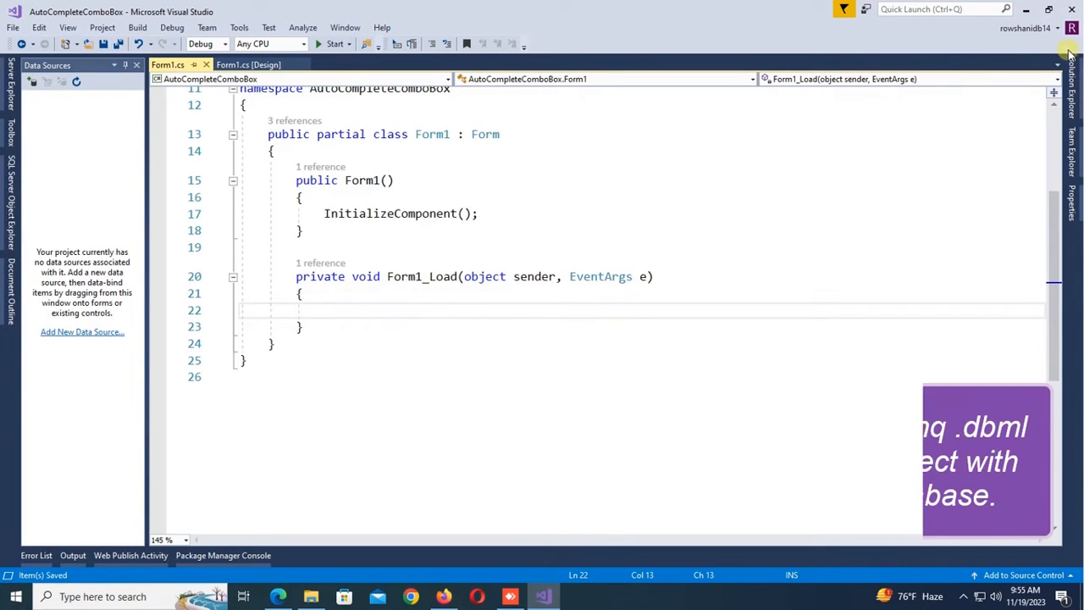
Add a Data > LINQ to SQL Classes item, DataClasses1.dbml, to AutoCompleteComboBox.
right_click(947, 126)
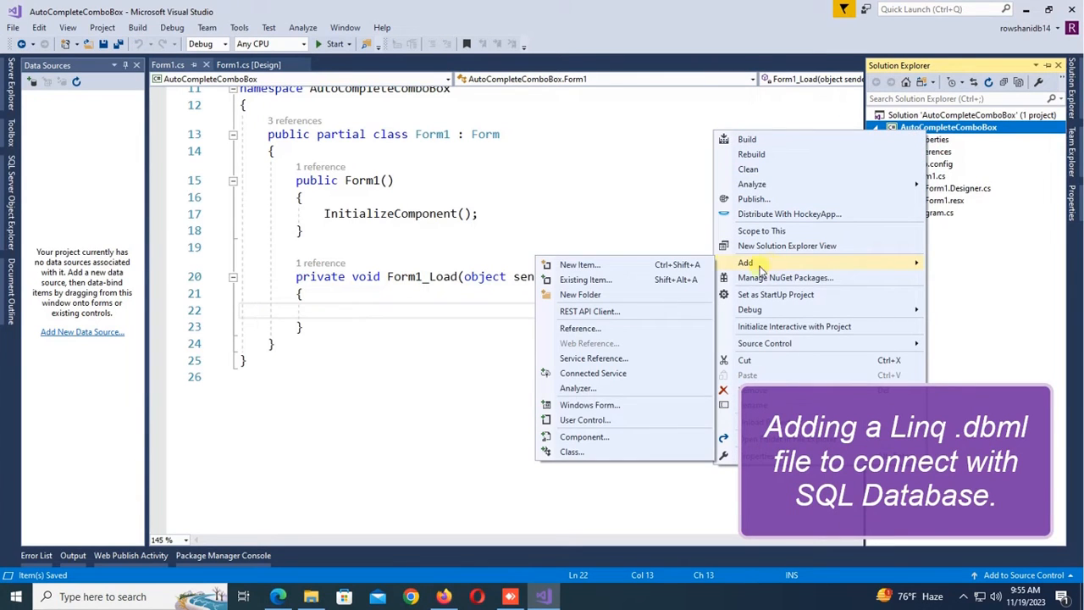
mouse_move(601, 388)
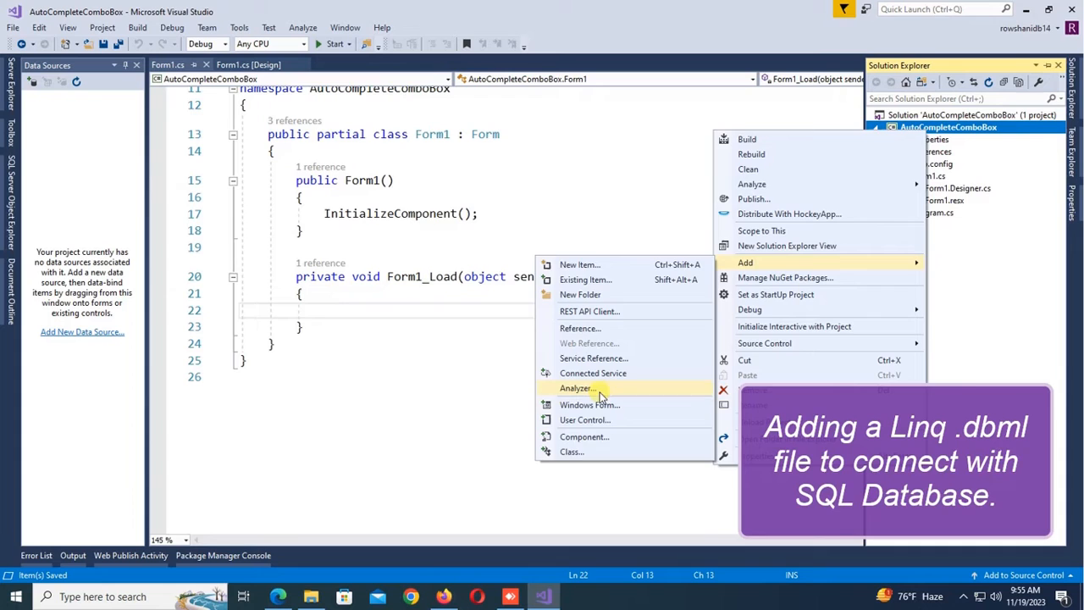
click(578, 264)
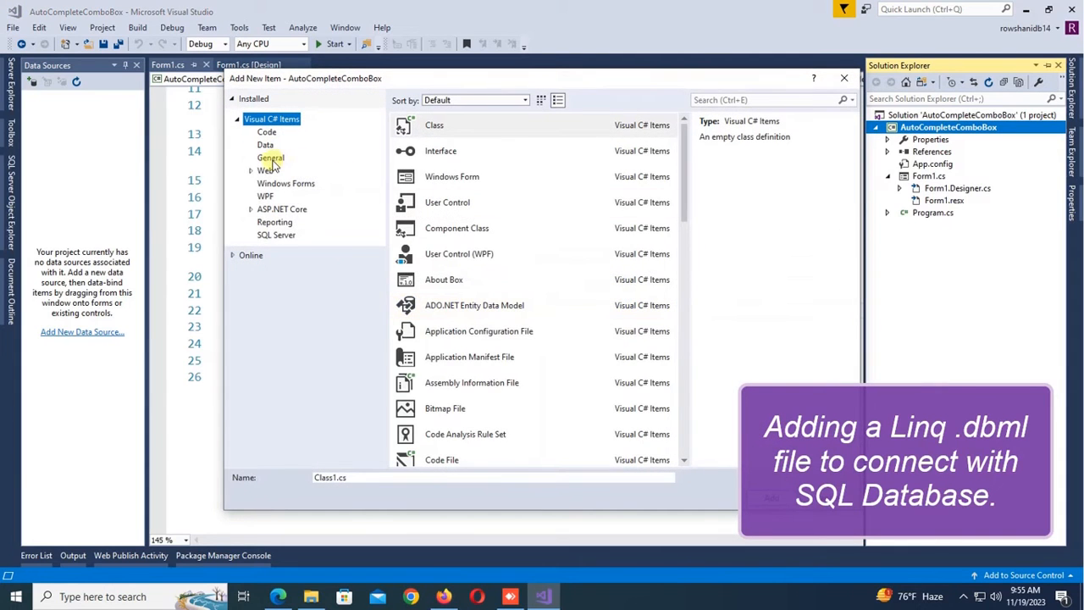
click(265, 144)
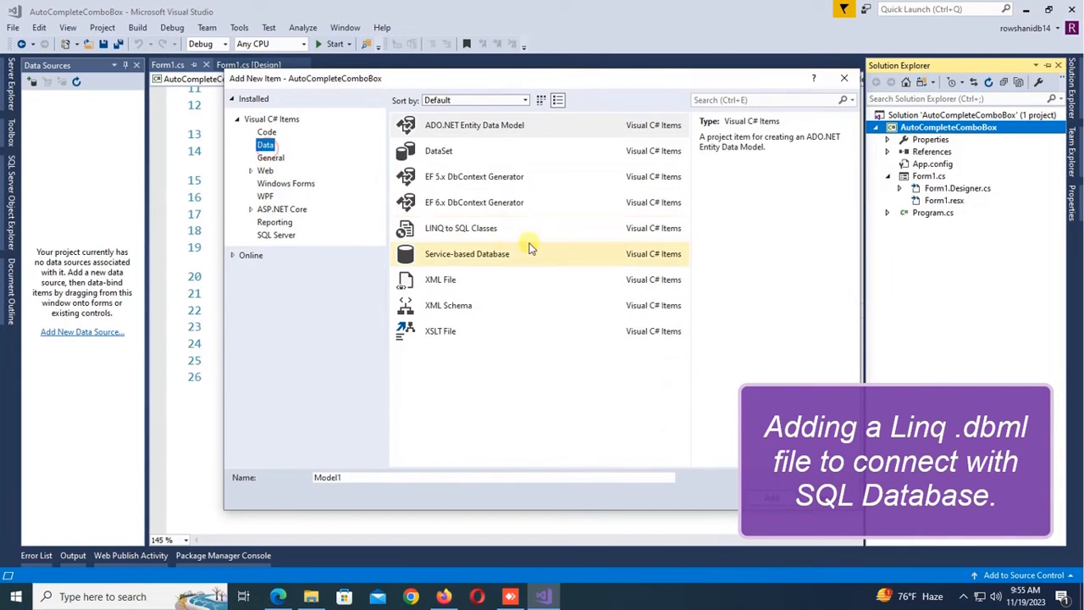
click(461, 228)
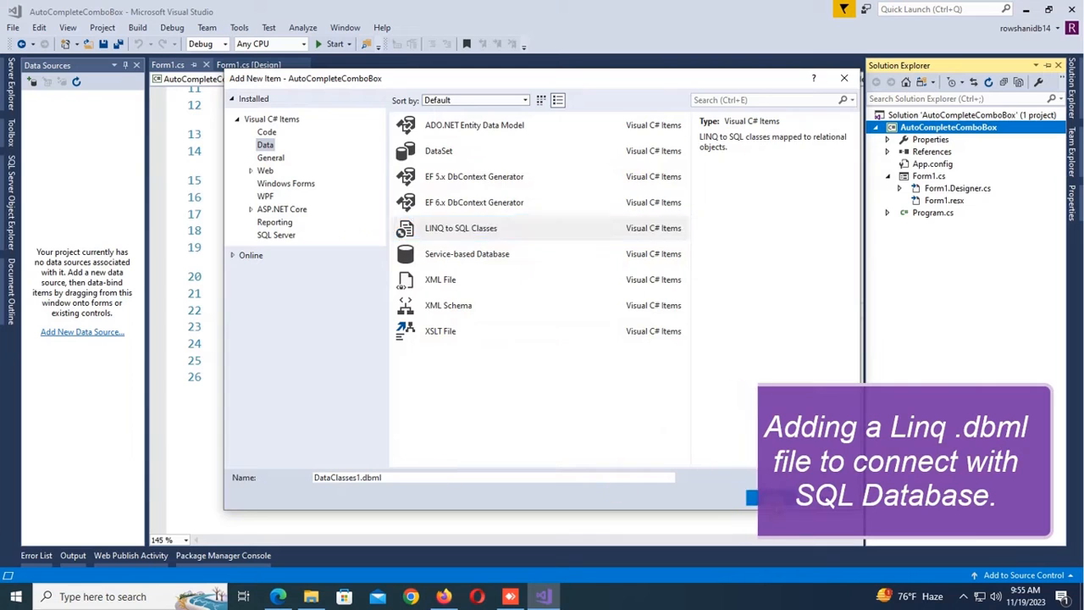
click(765, 498)
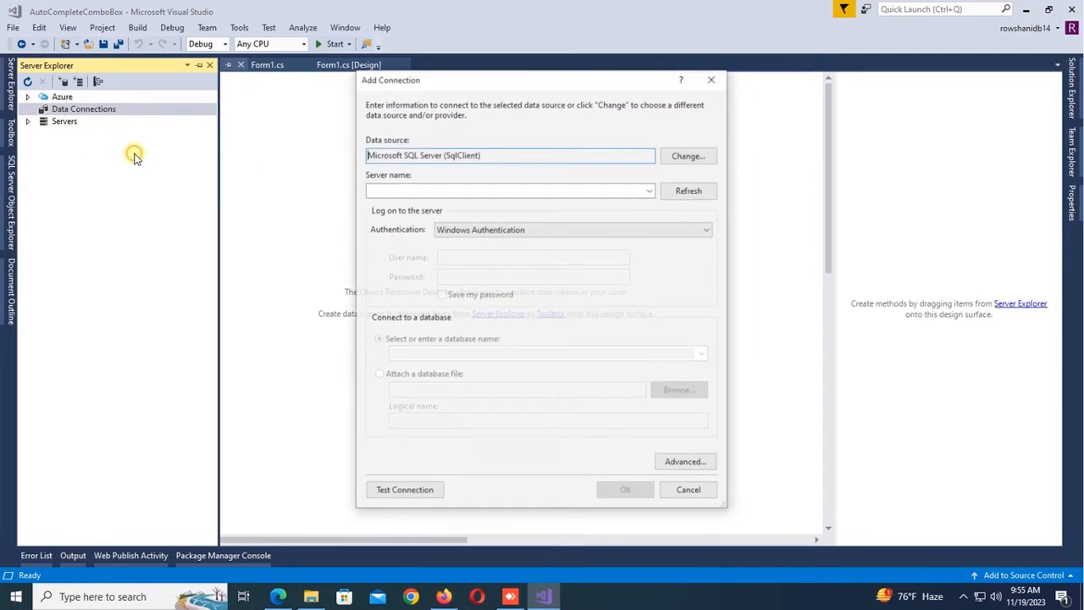
Connect to the ITDB database with a saved SQL password and expand its tables.
click(647, 189)
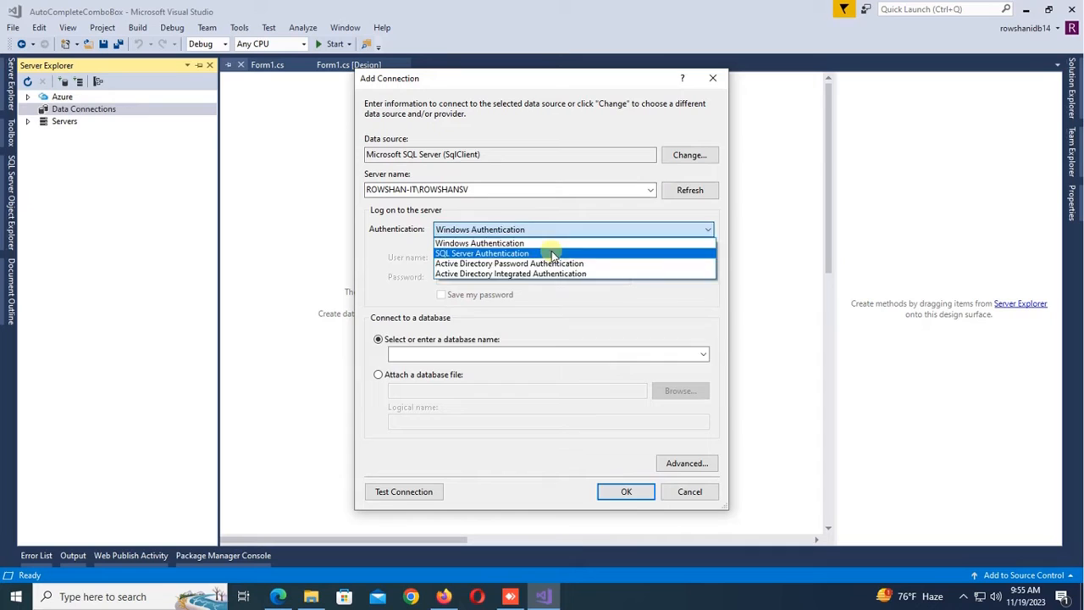
click(482, 253)
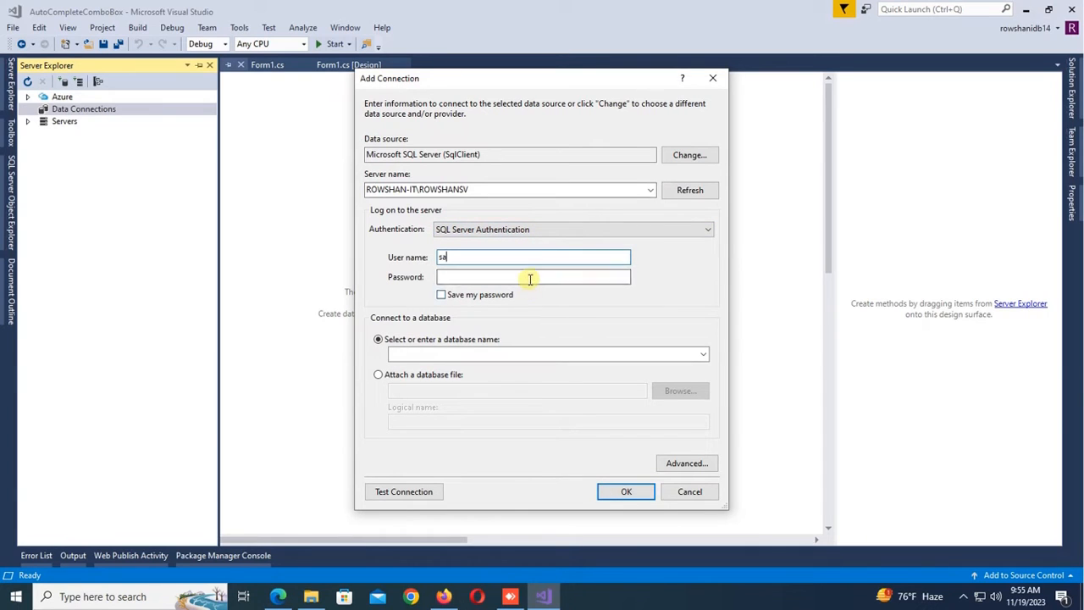
text(••••)
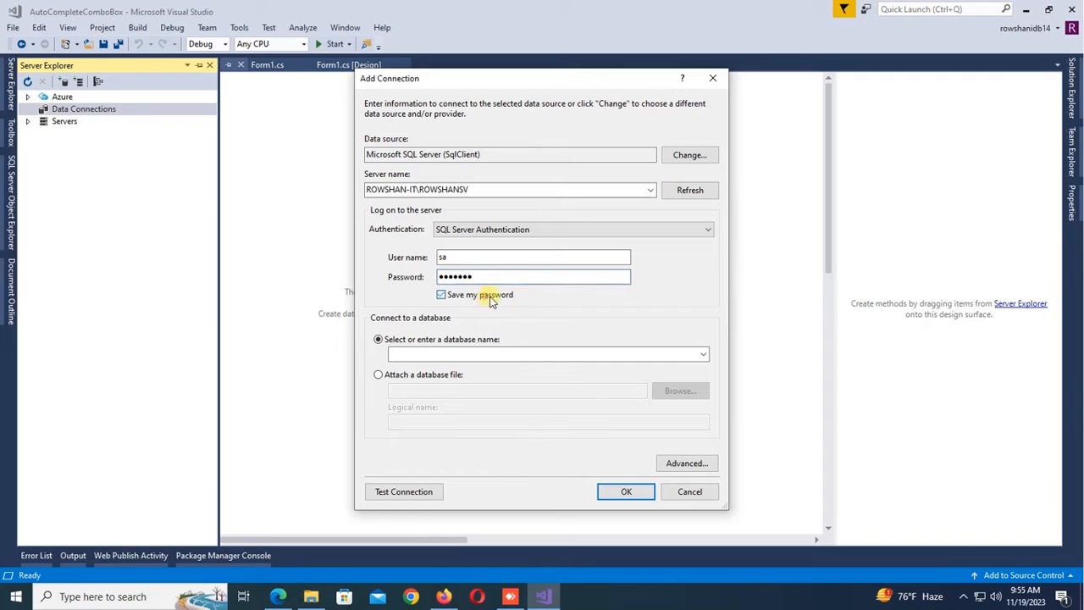
click(704, 354)
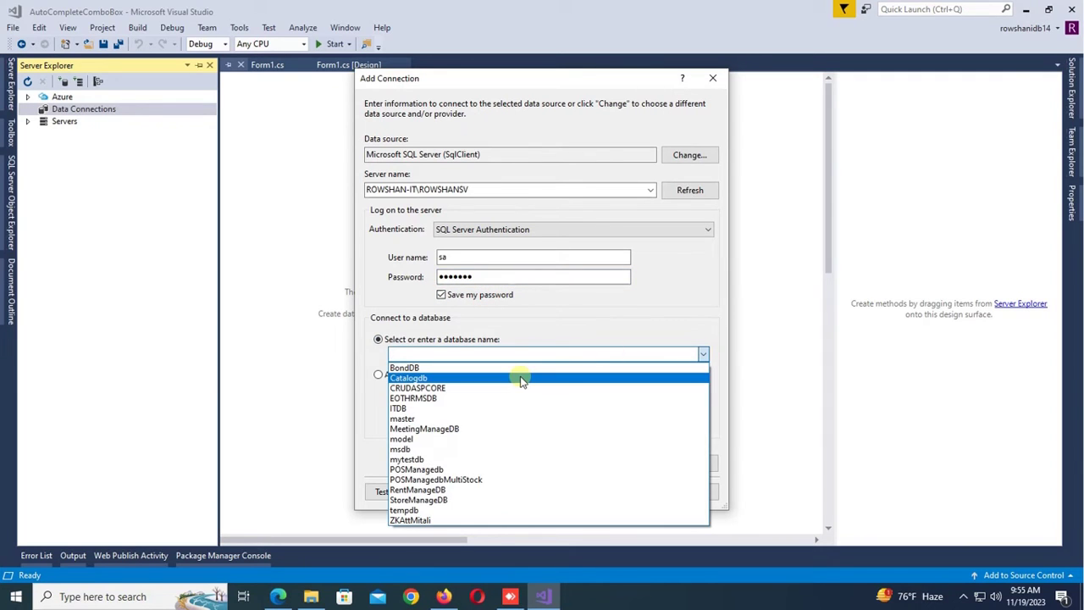
click(401, 408)
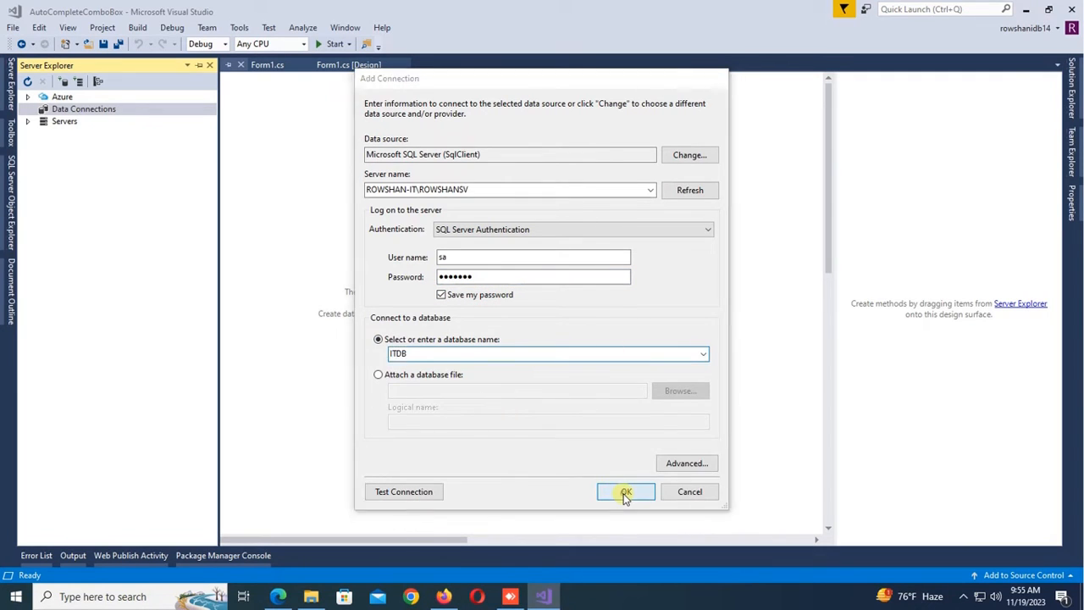
click(625, 492)
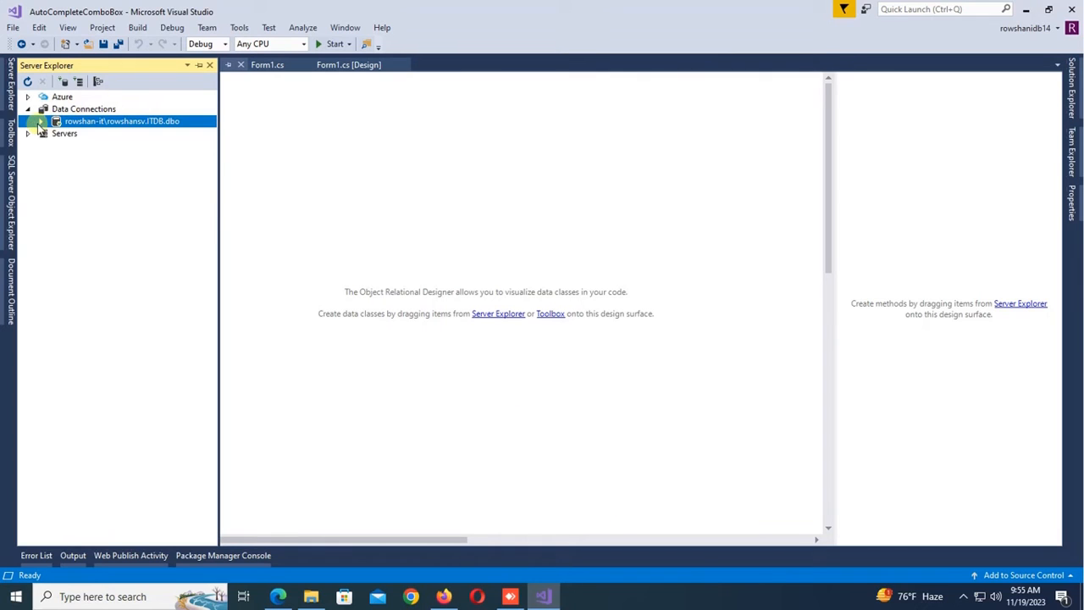
click(39, 121)
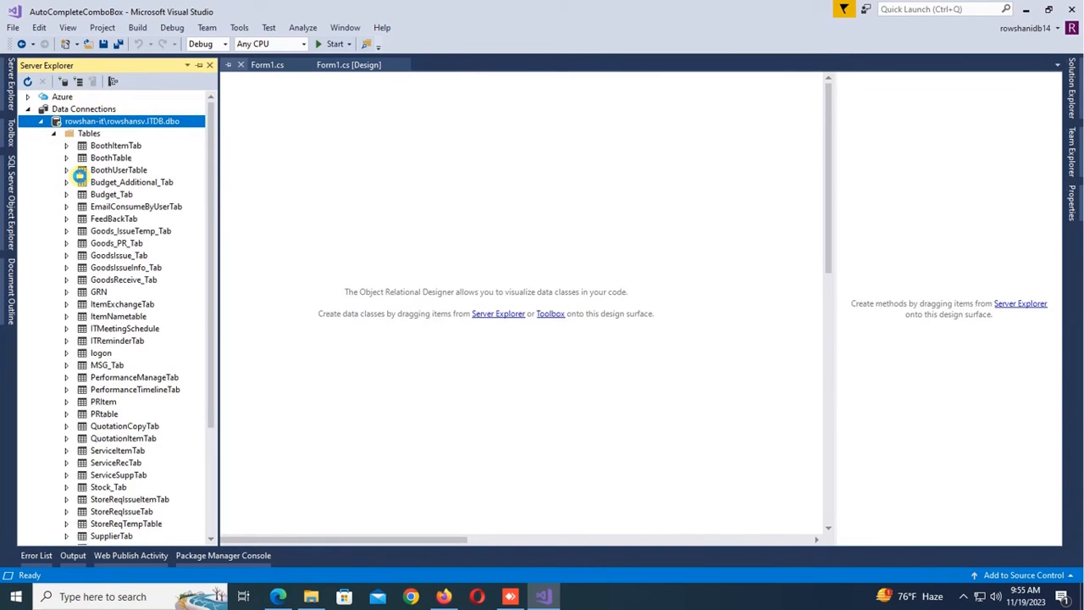
click(115, 145)
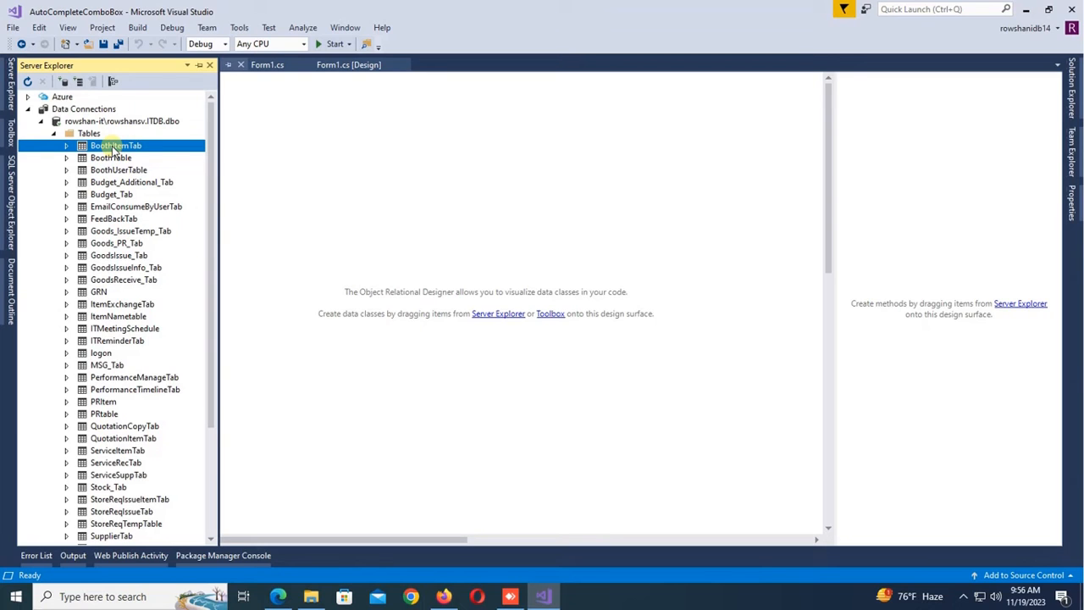
Add ItemNametable to DataClasses1.dbml and keep credentials in the saved connection string.
click(119, 316)
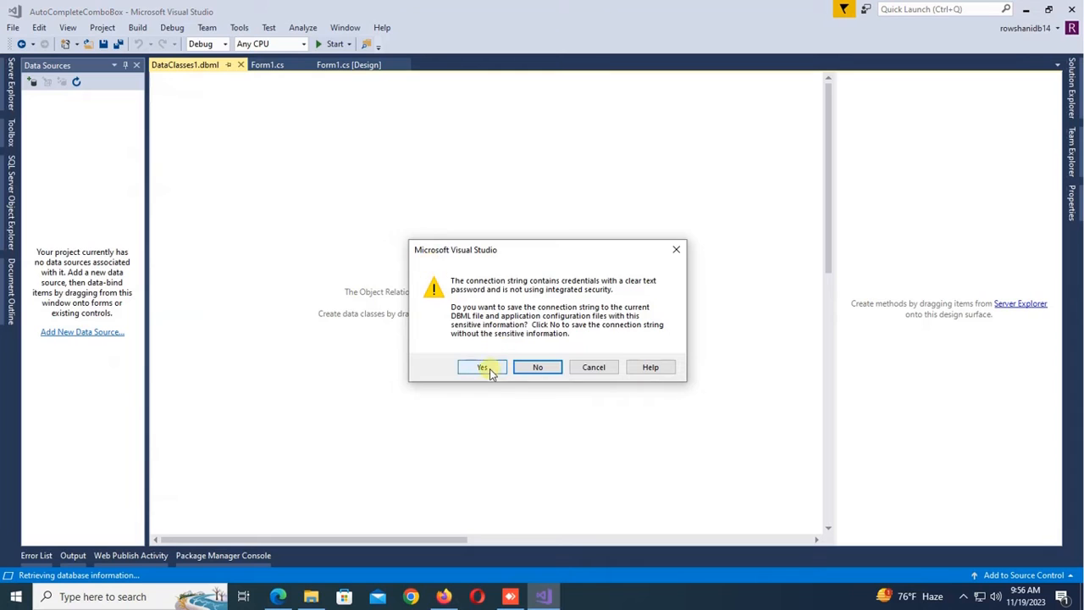
click(482, 367)
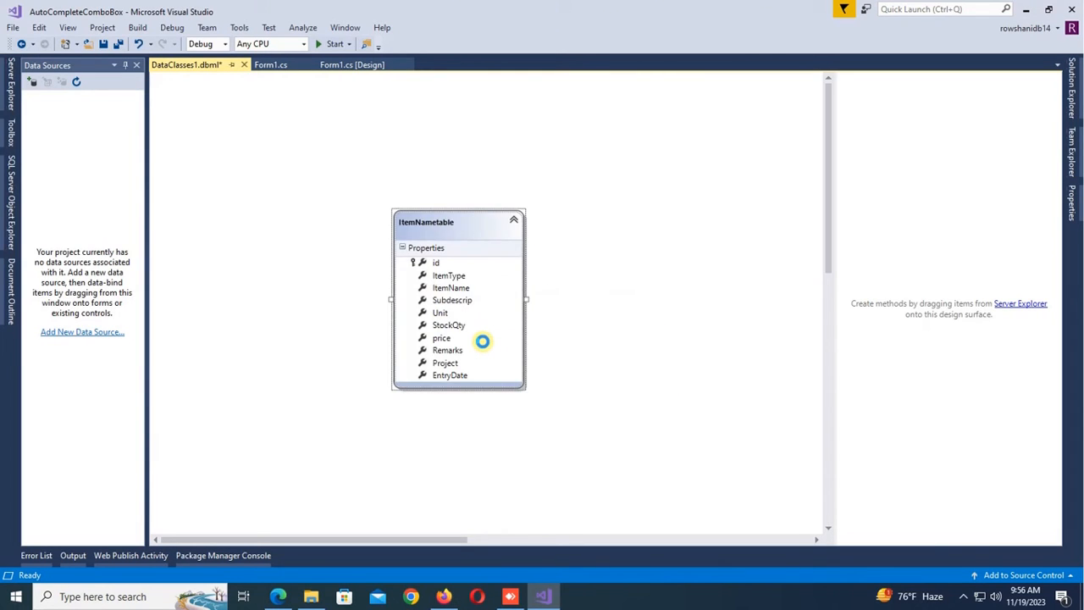
mouse_move(627, 210)
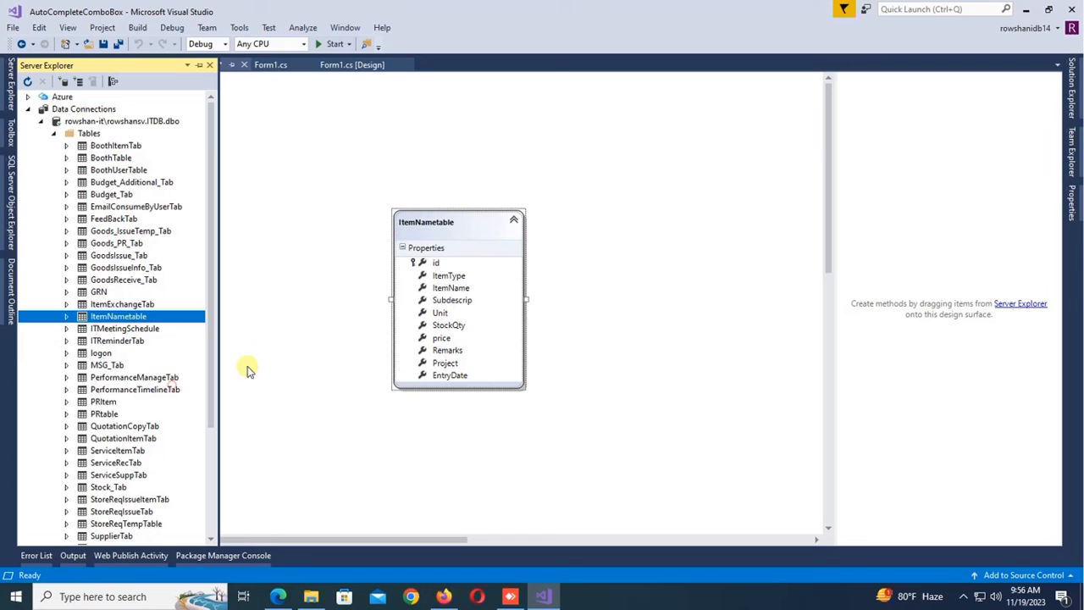
Browse ItemNametable's rows, then return to the dbml diagram and Form1's code.
double_click(117, 316)
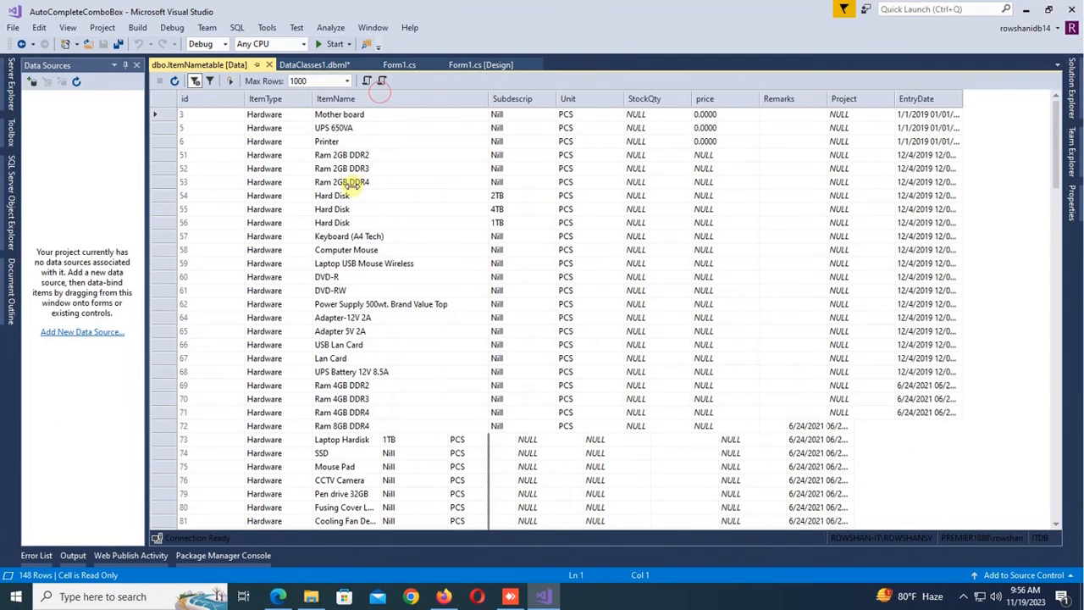
scroll(down, 3)
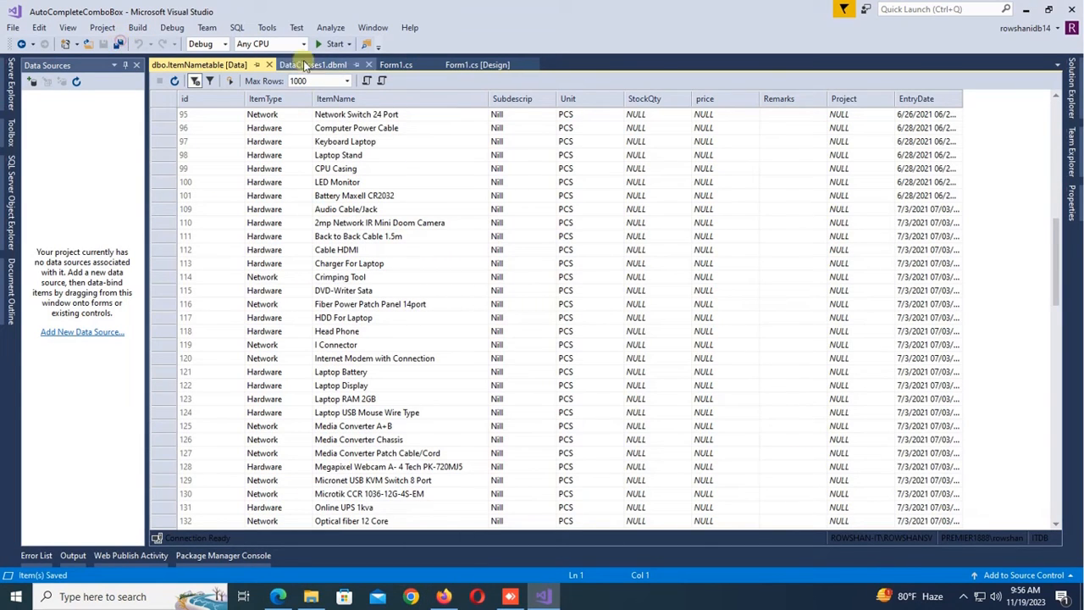
click(312, 64)
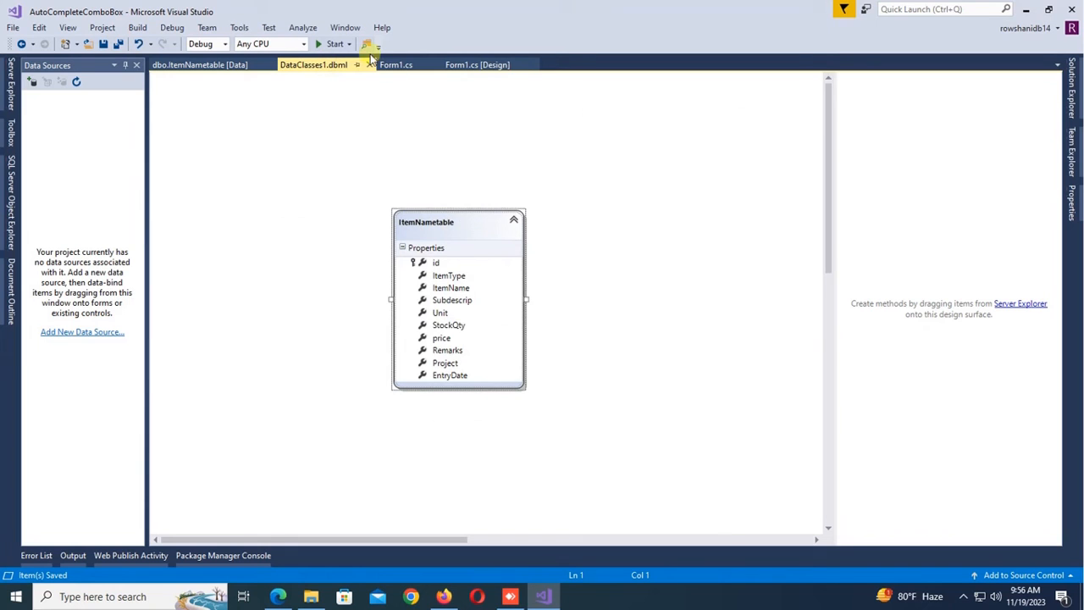
click(398, 64)
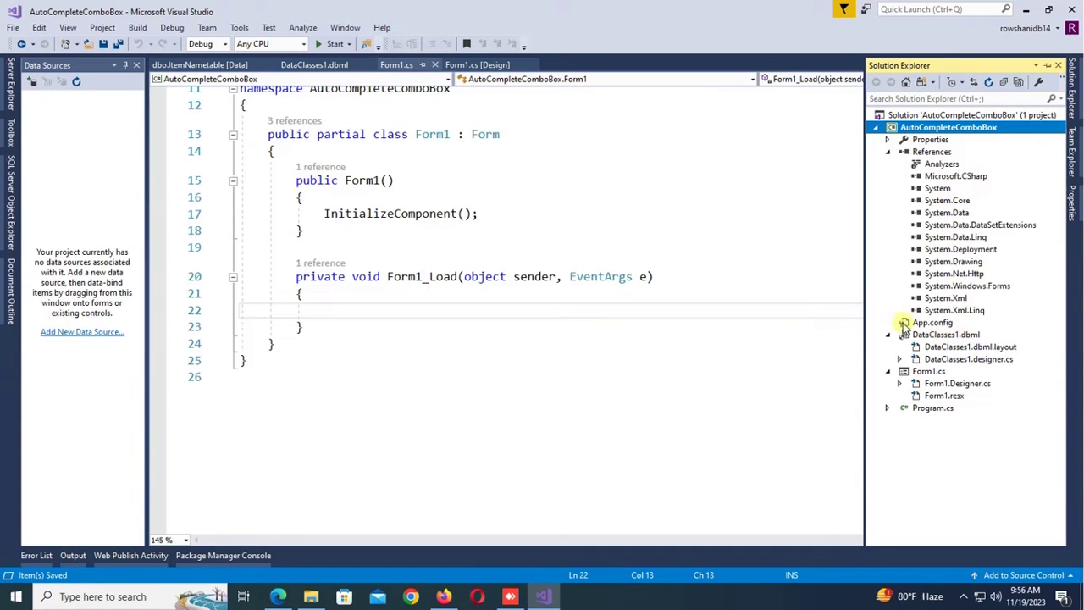
Declare DataClasses1DataContext db and begin 'var st = from s in db.ItemNametables select'.
text(da)
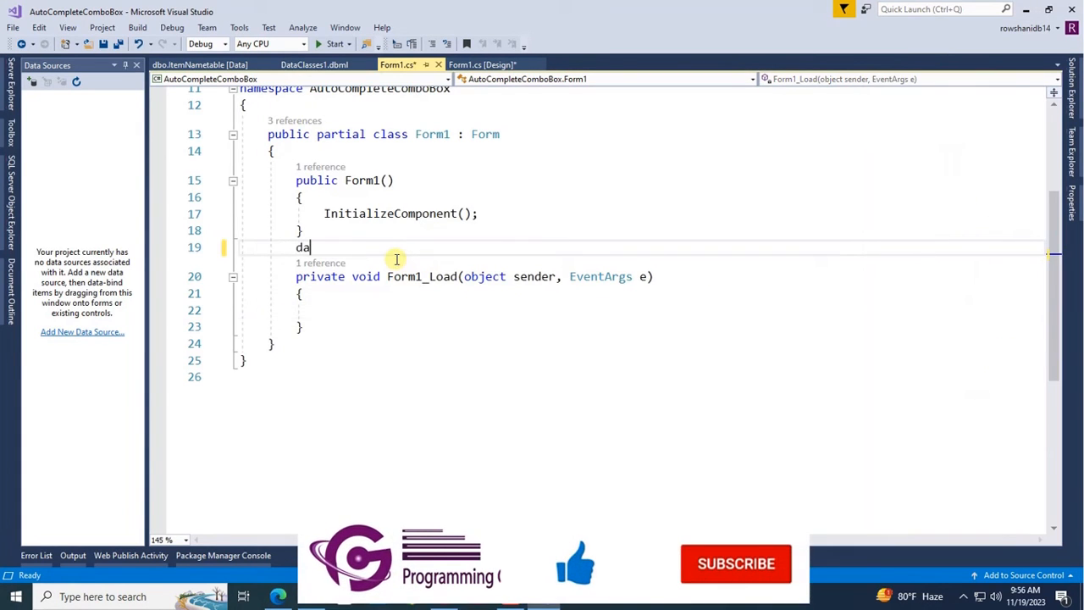
text(DataClasses1DataContext db = new DataClasses1DataContext();)
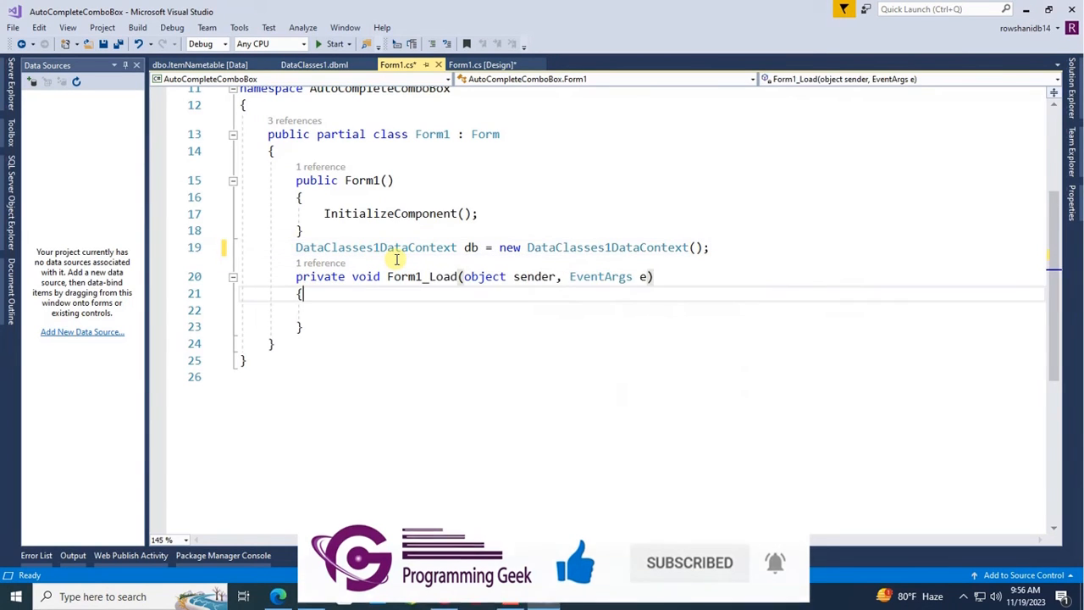
text(var)
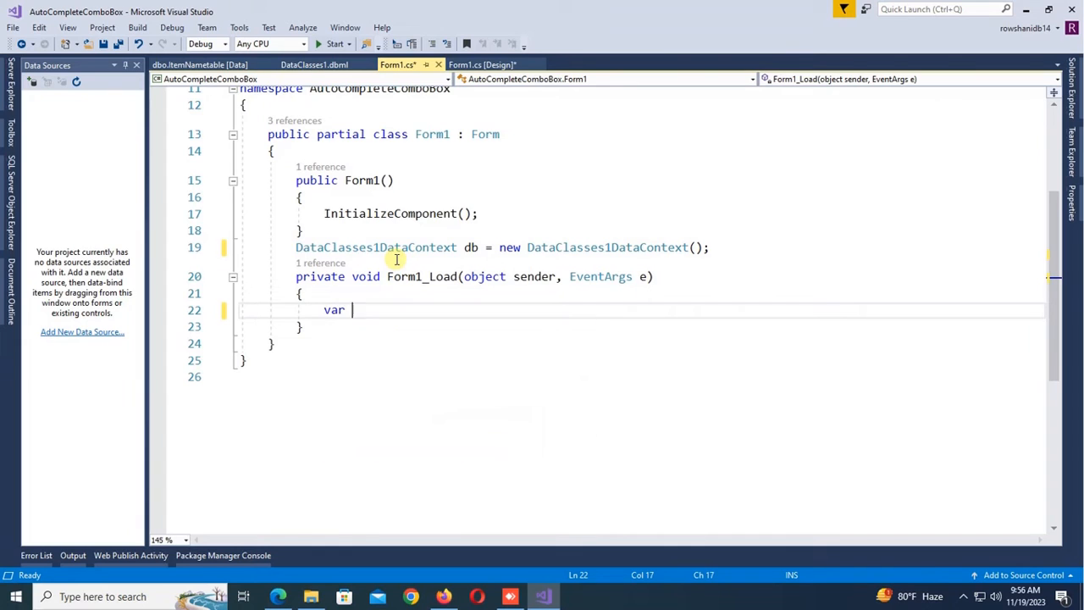
text(st =)
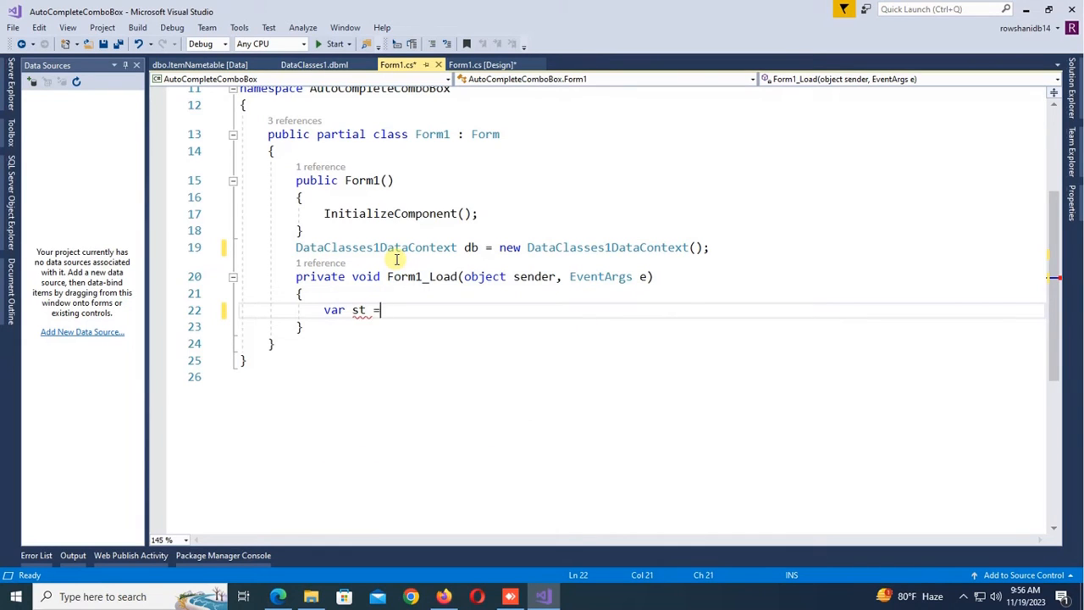
text(from s in db.)
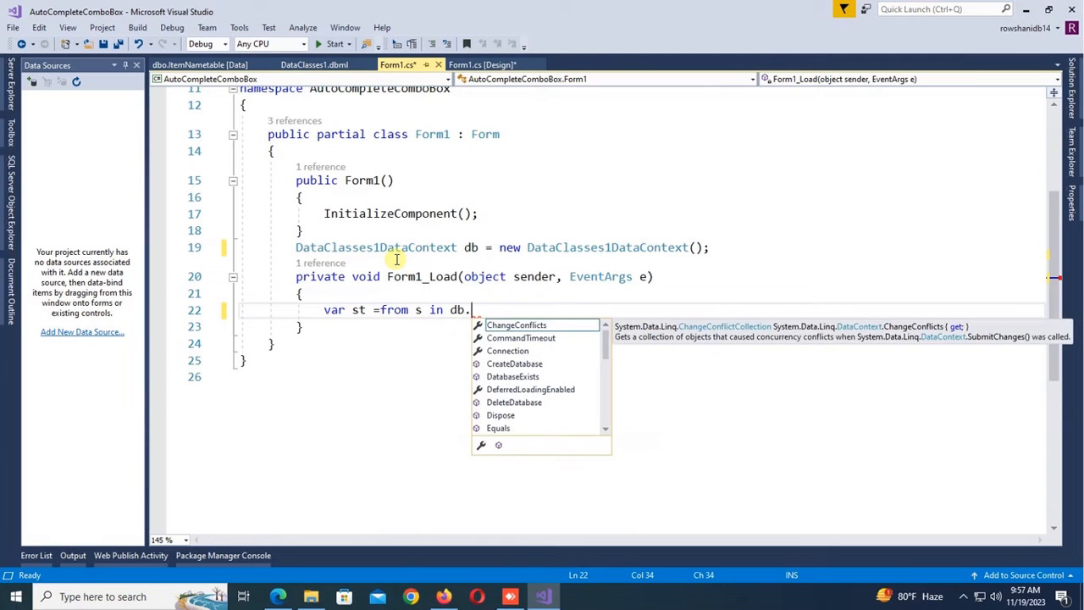
text(ItemNametables select s.ItemName;)
text(string[] a)
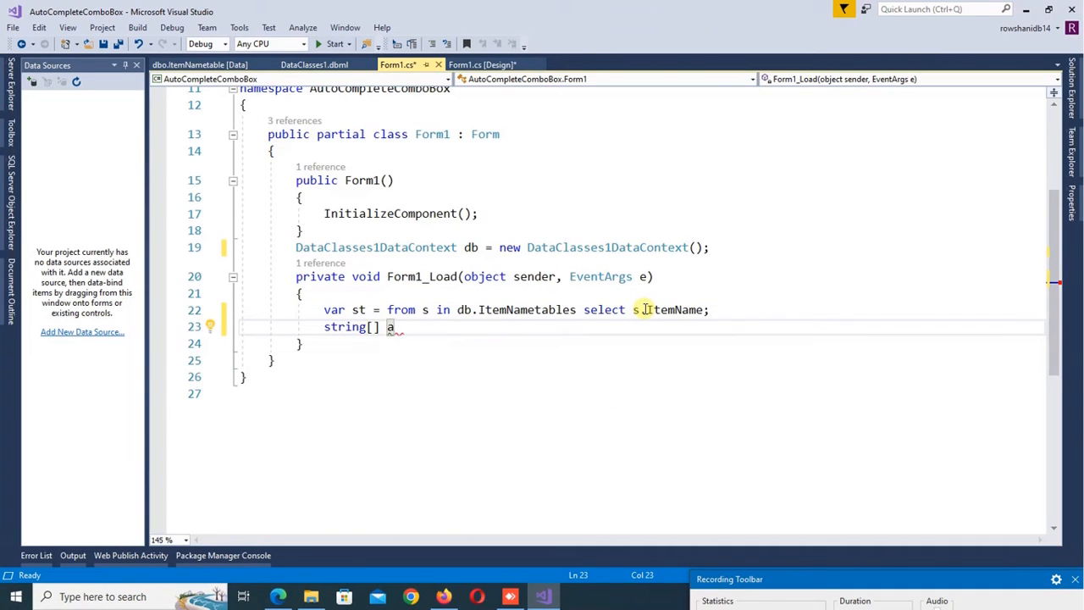
Convert the query to an array and AddRange it to comboBox1's autocomplete source.
text(=st)
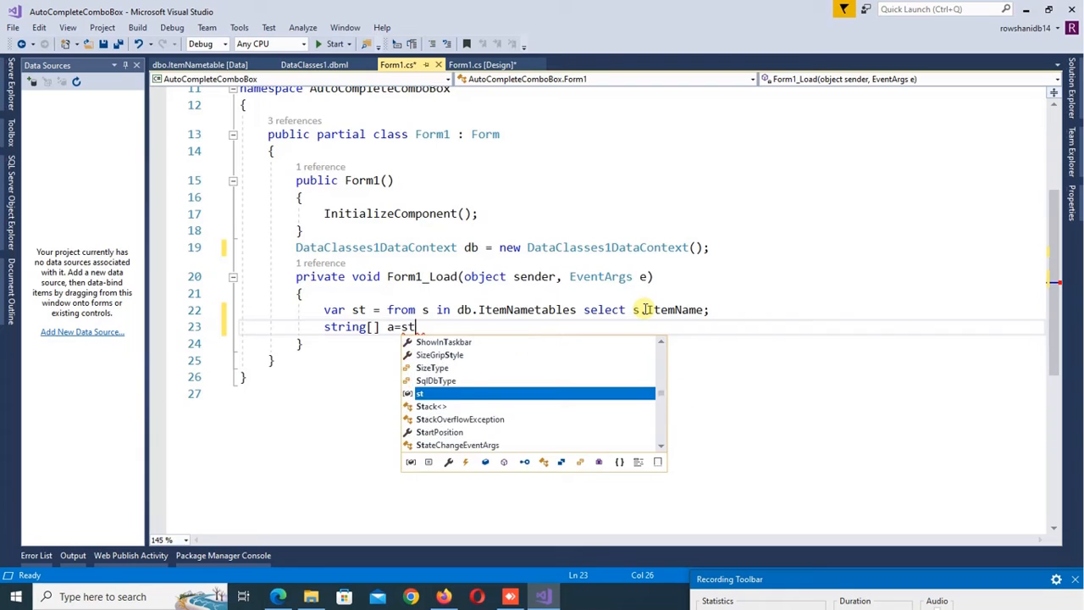
text(.ToArray();)
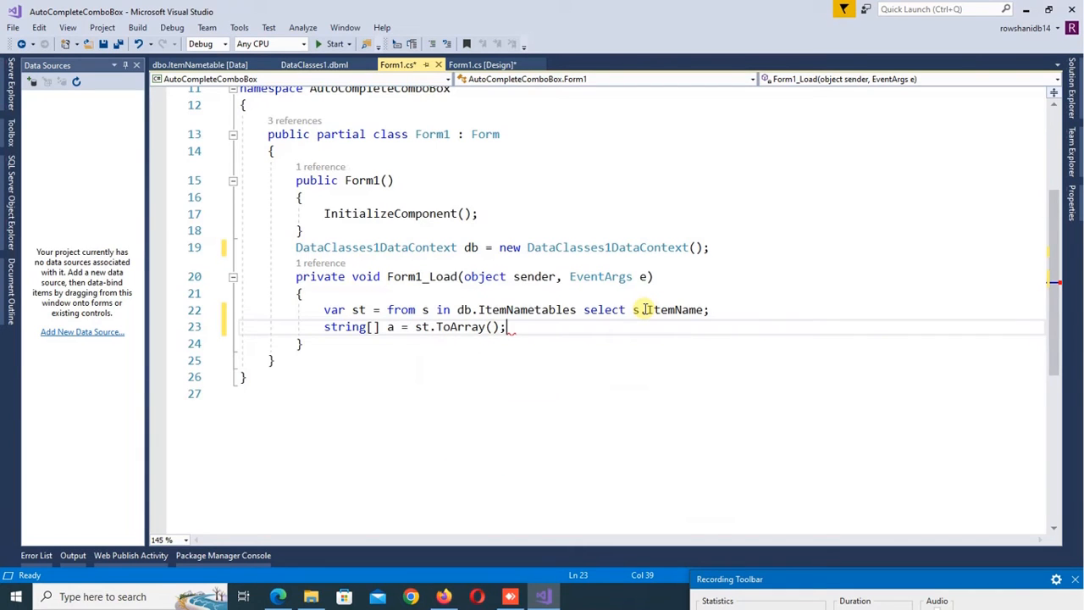
text(this)
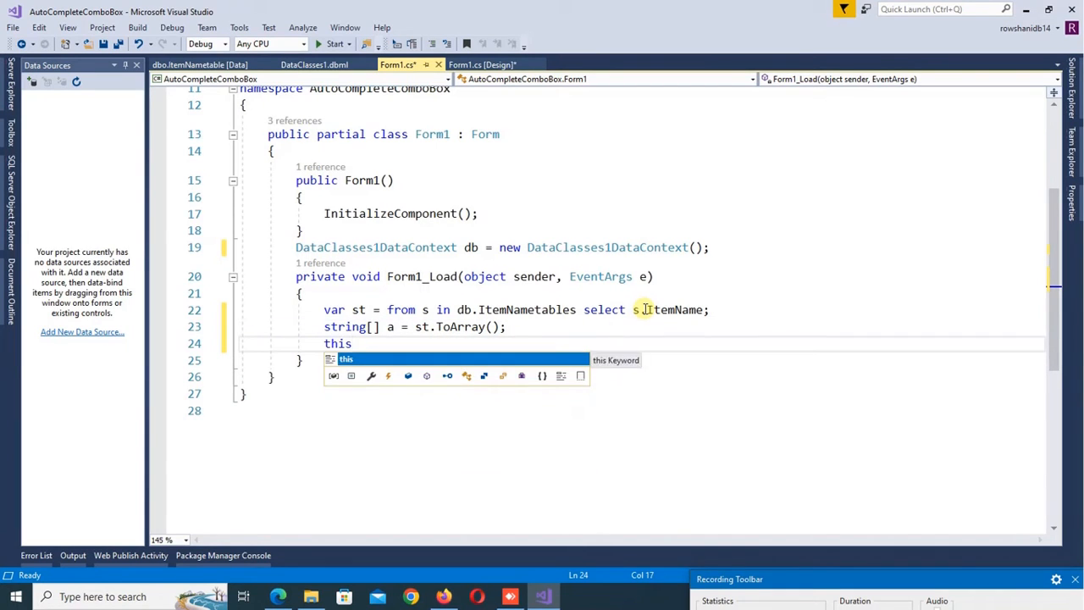
text(.comboBox1.au)
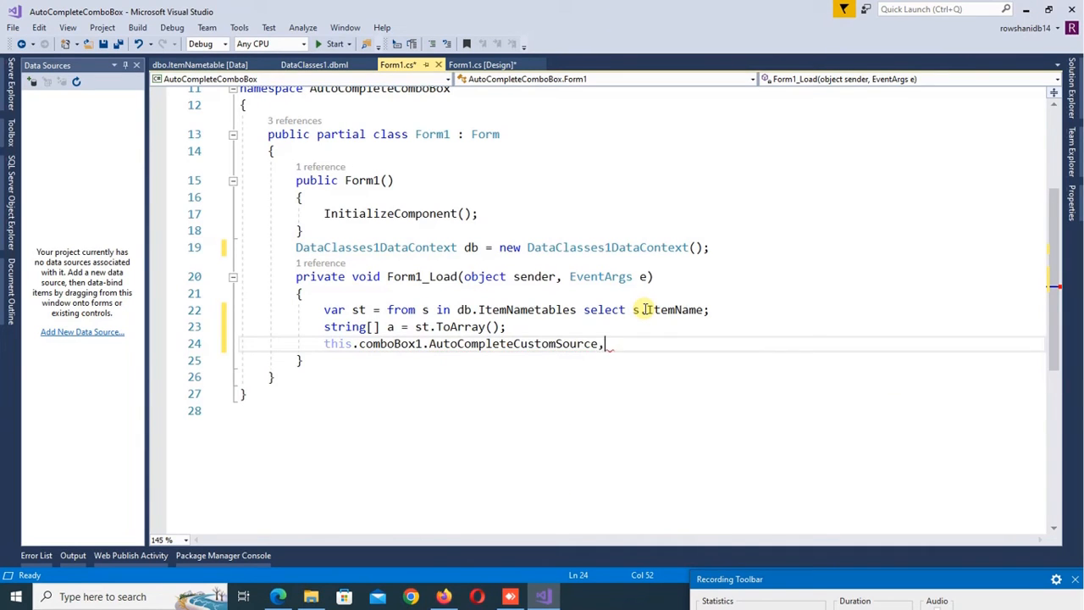
text(.AddRange)
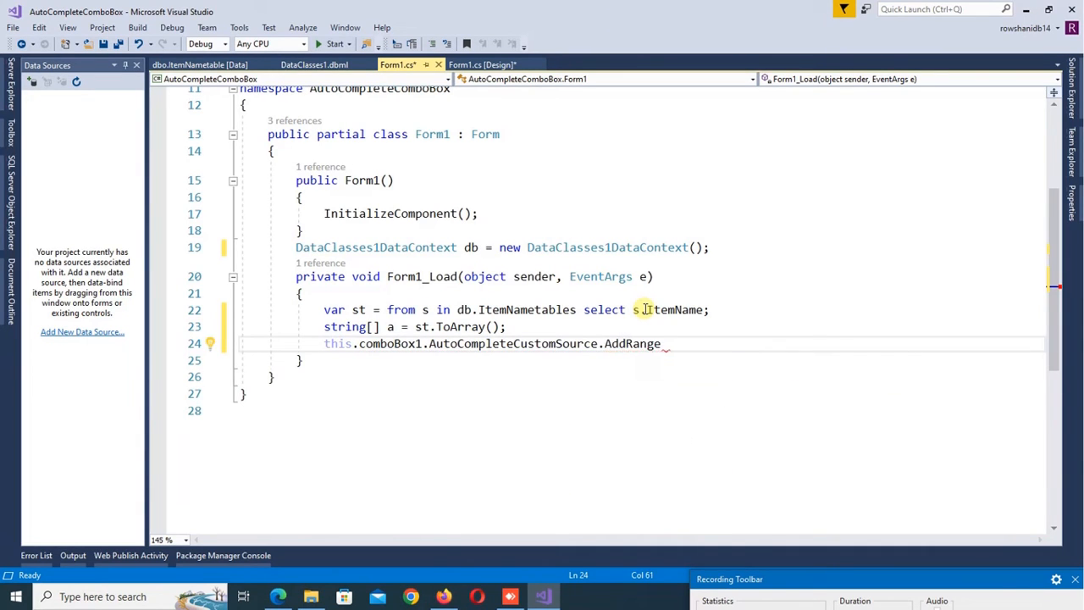
text((a);)
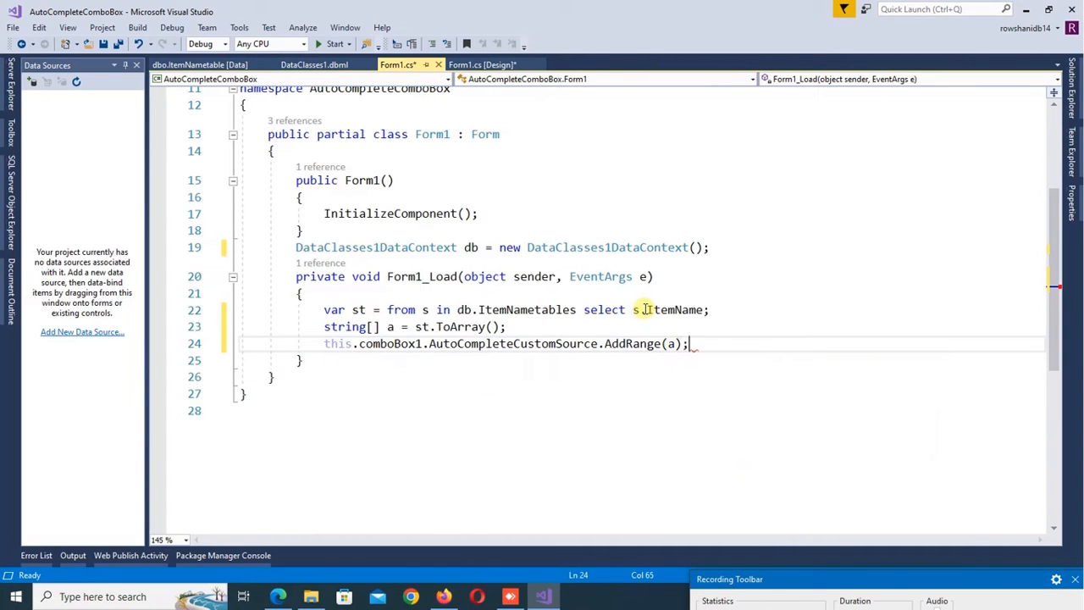
Set comboBox1 AutoCompleteMode to SuggestAppend and AutoCompleteSource to CustomSource.
text(thi)
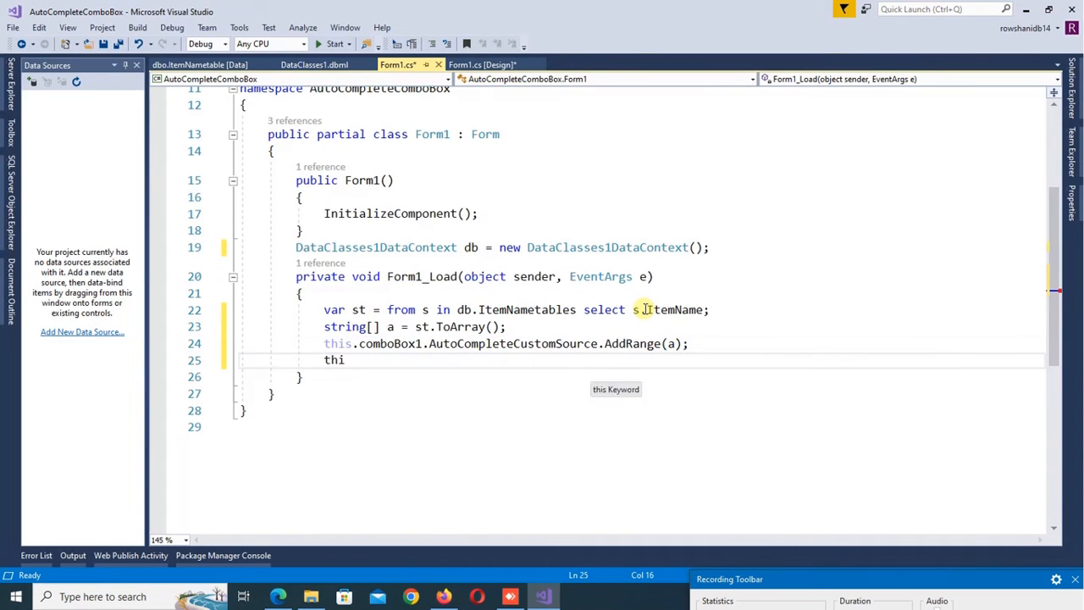
text(comboBox1.au)
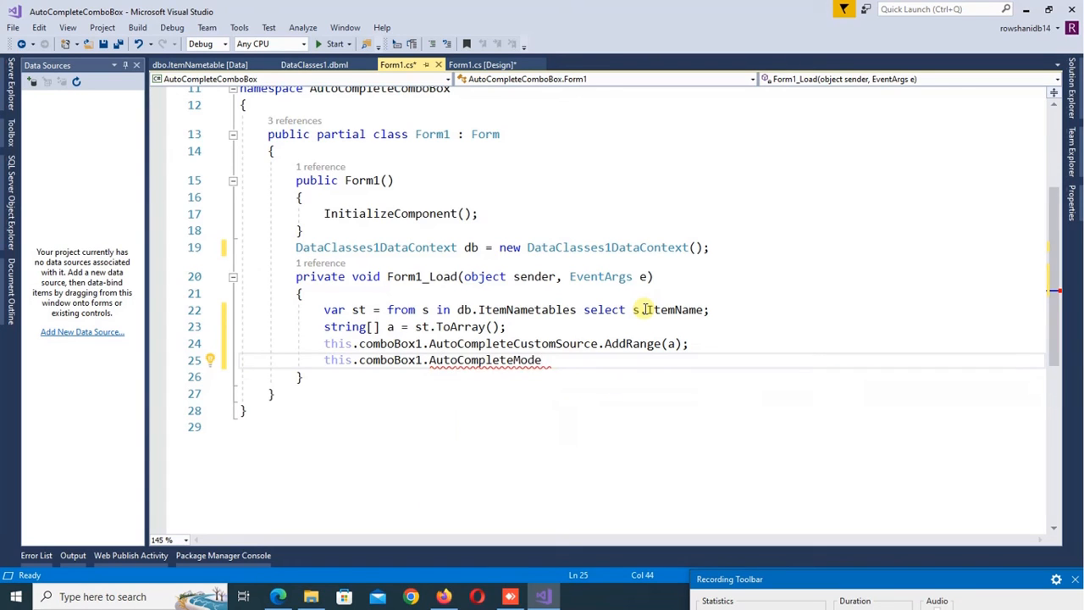
text(=a)
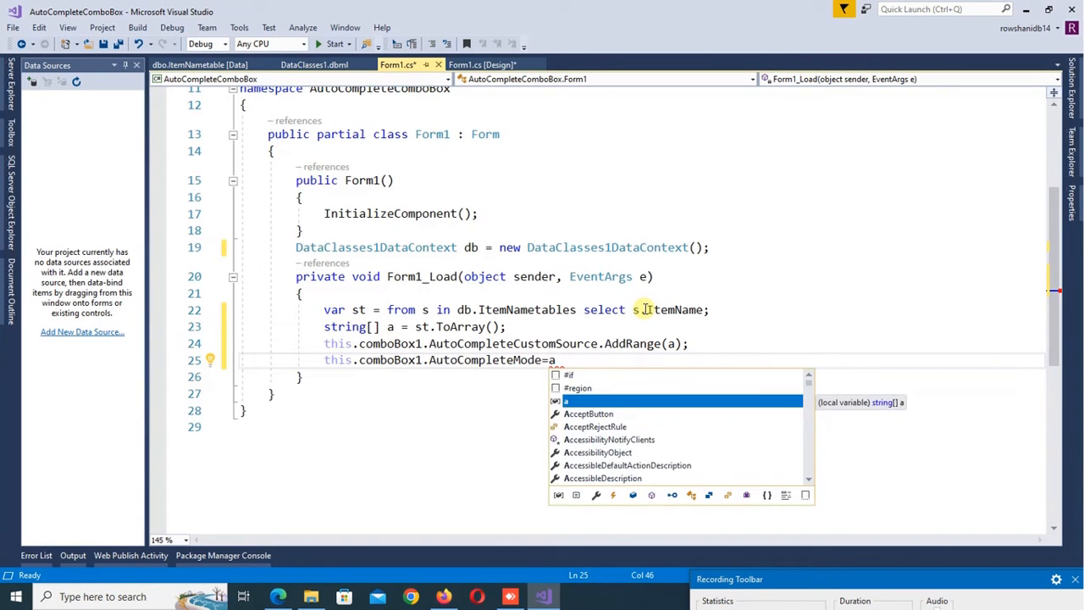
text(AutoCompleteMode.s)
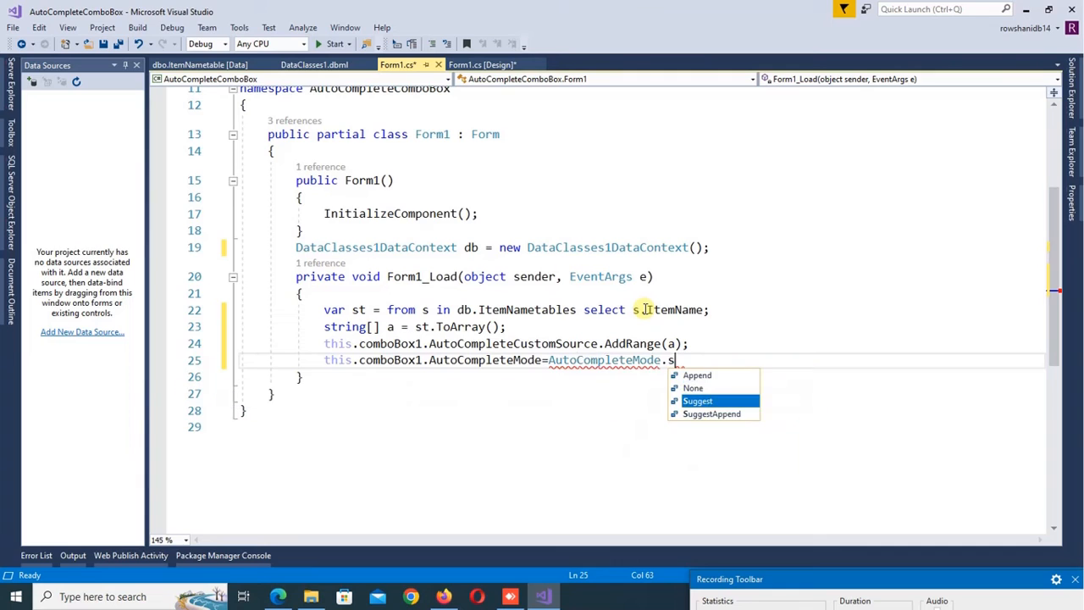
text(ud)
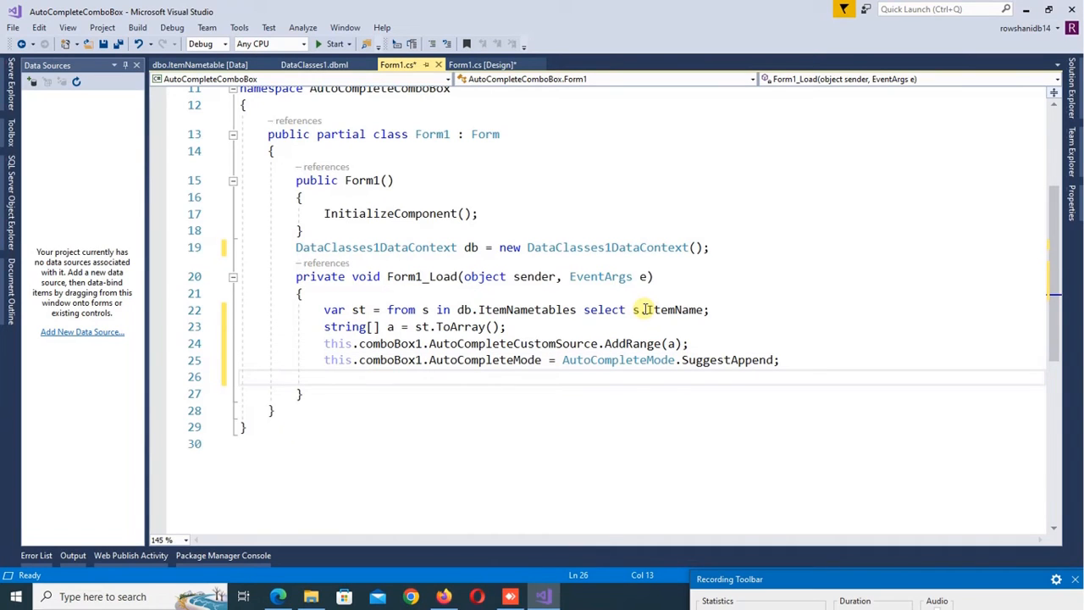
text(this.comboBox1.a)
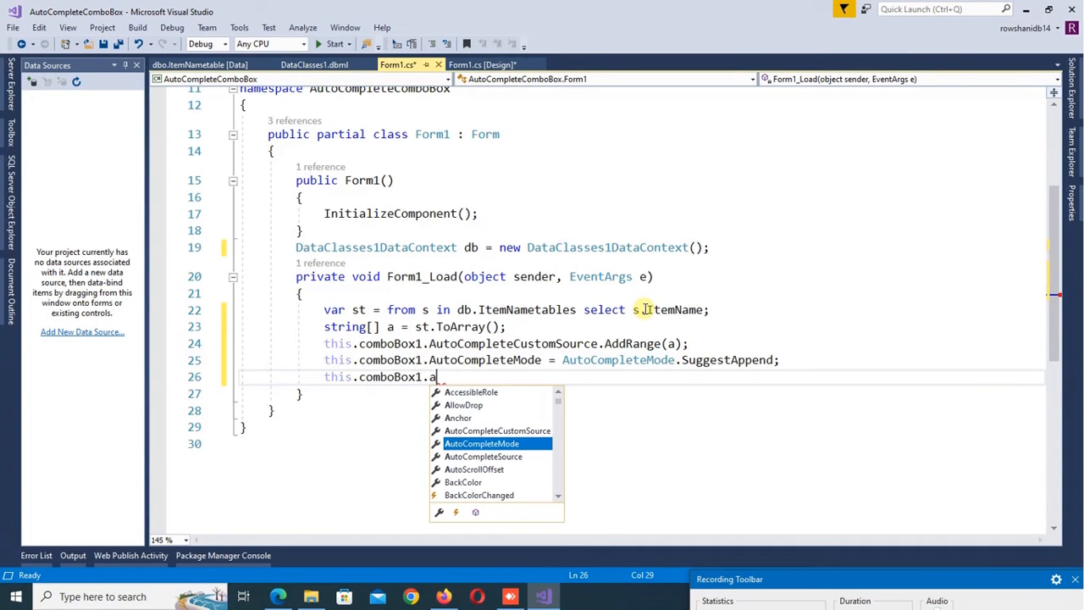
text(utoCompleteSource=)
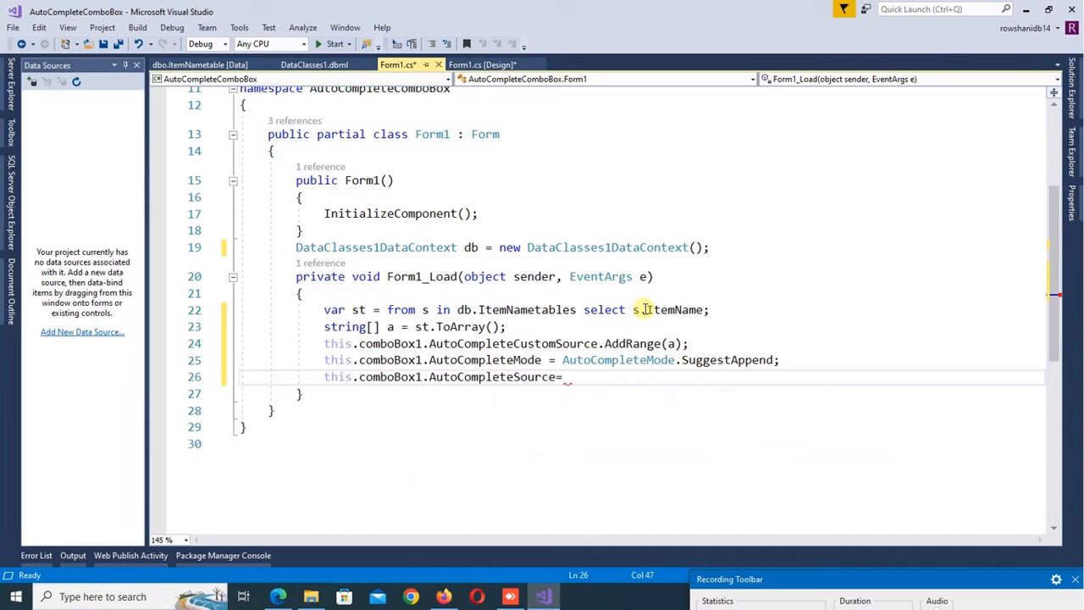
text(a)
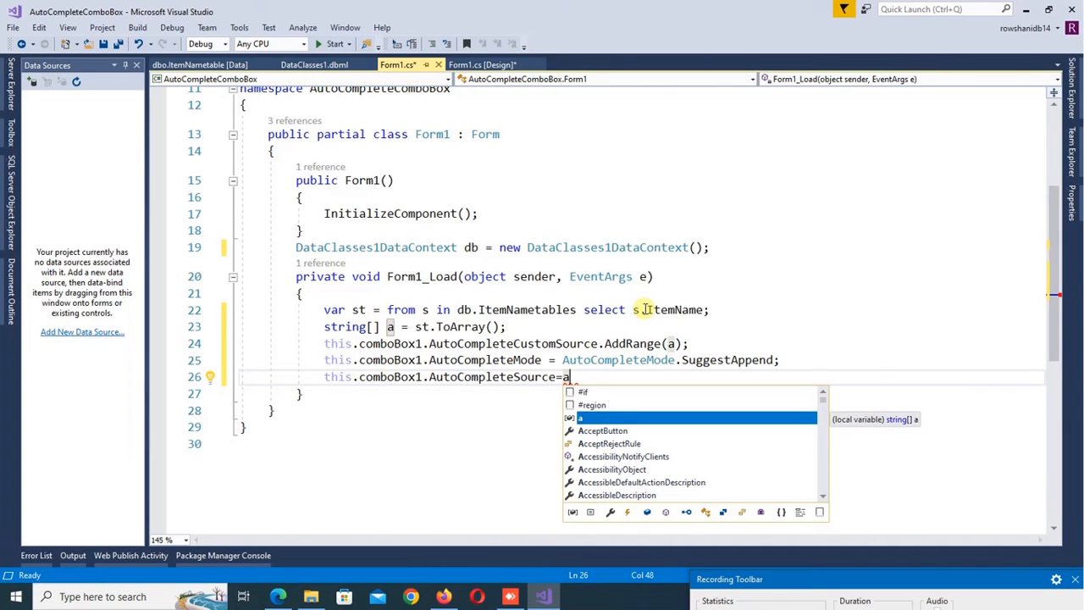
text(u)
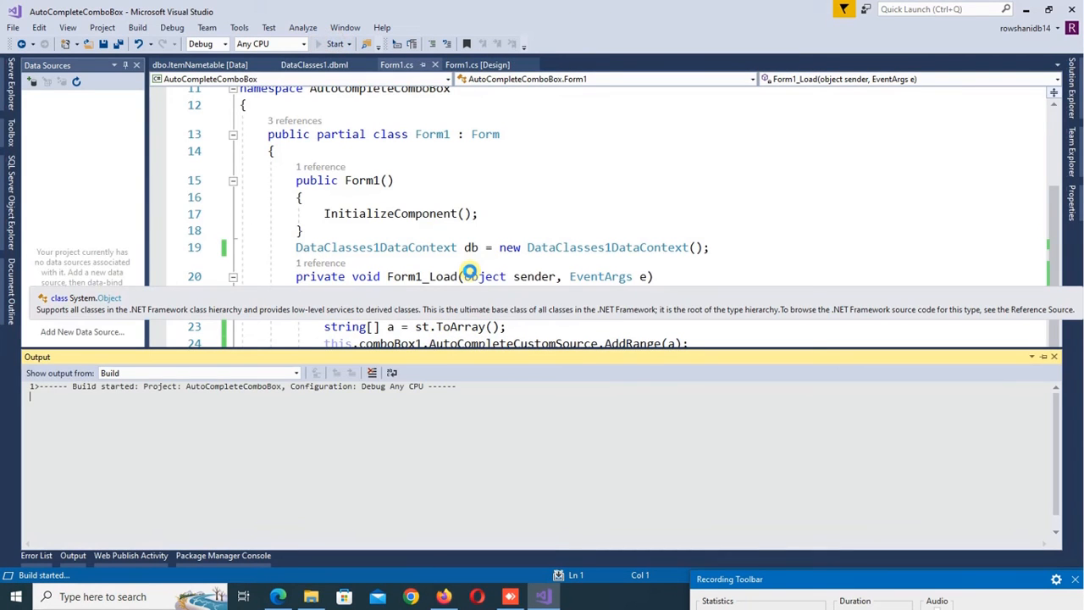
Build and run the AutoCompleteComboBox app to test autocompletion.
click(353, 44)
text(ro)
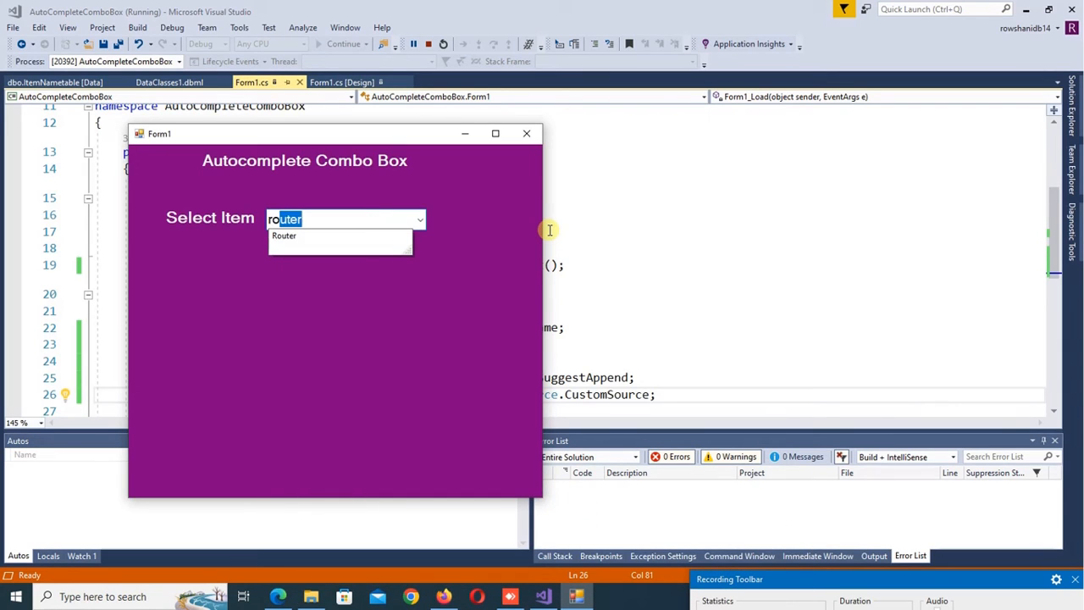
mouse_move(606, 190)
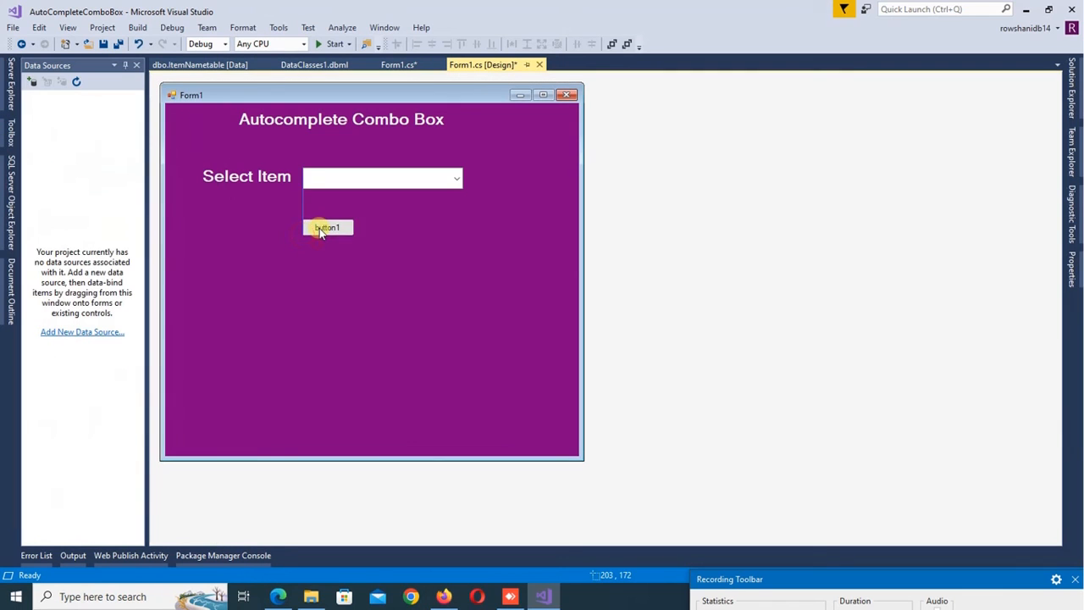
Select the new button below the combo box and set its Text to GET.
click(327, 227)
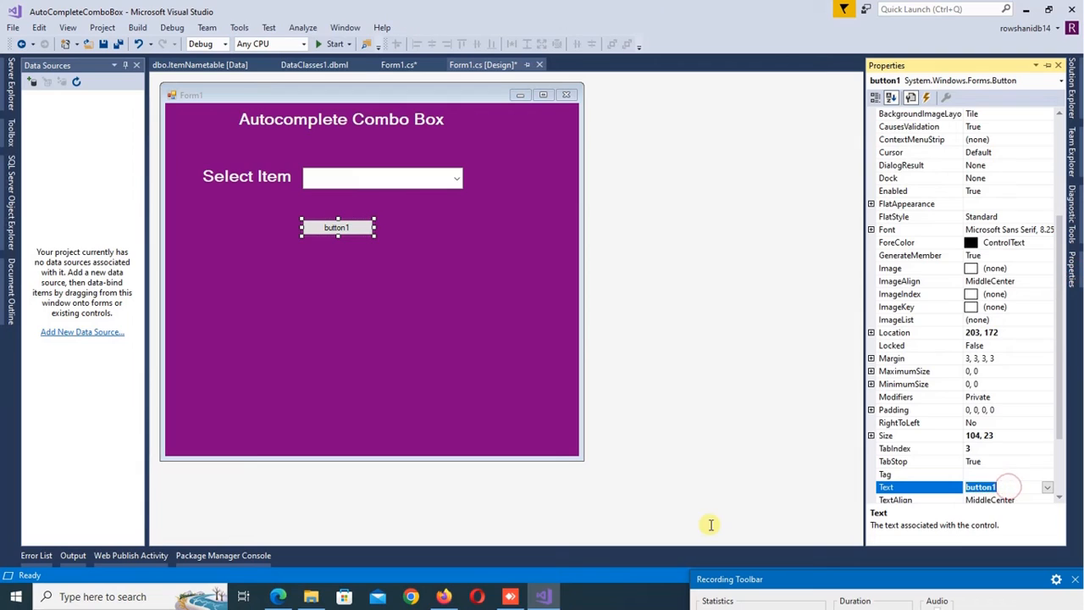
text(GET)
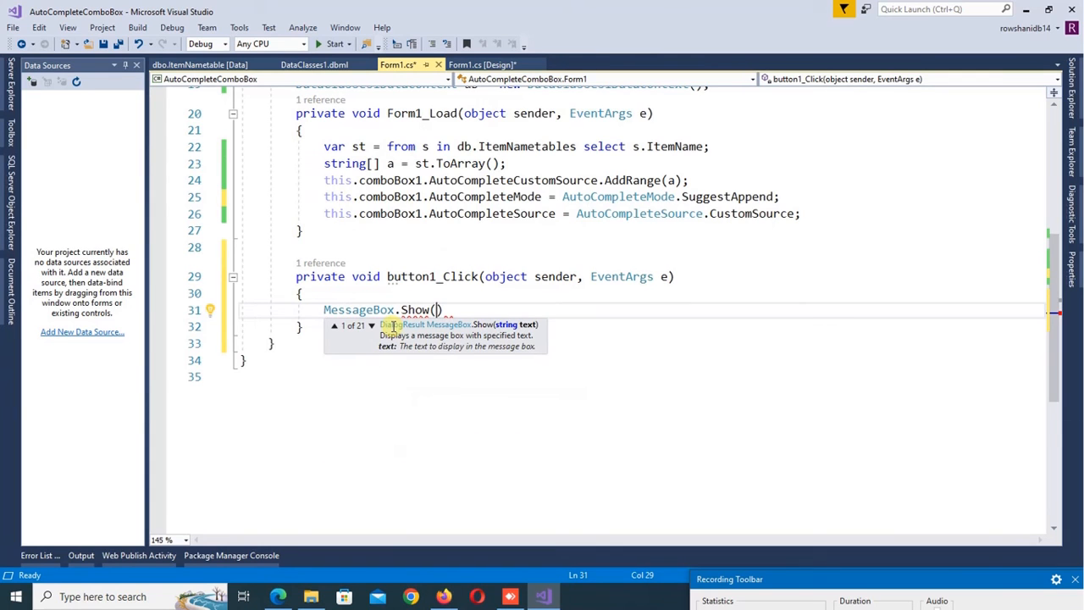
Make button1_Click call MessageBox.Show(comboBox1.Text), then run and confirm 'Ram 8GB DDR4' appears.
text(comboBox1.Text)
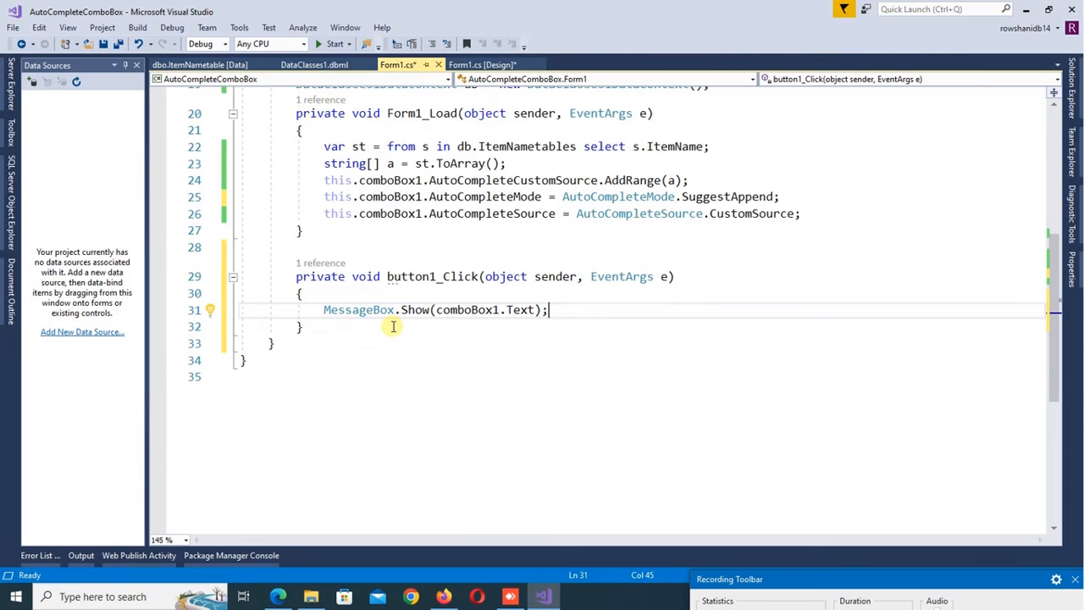
click(327, 43)
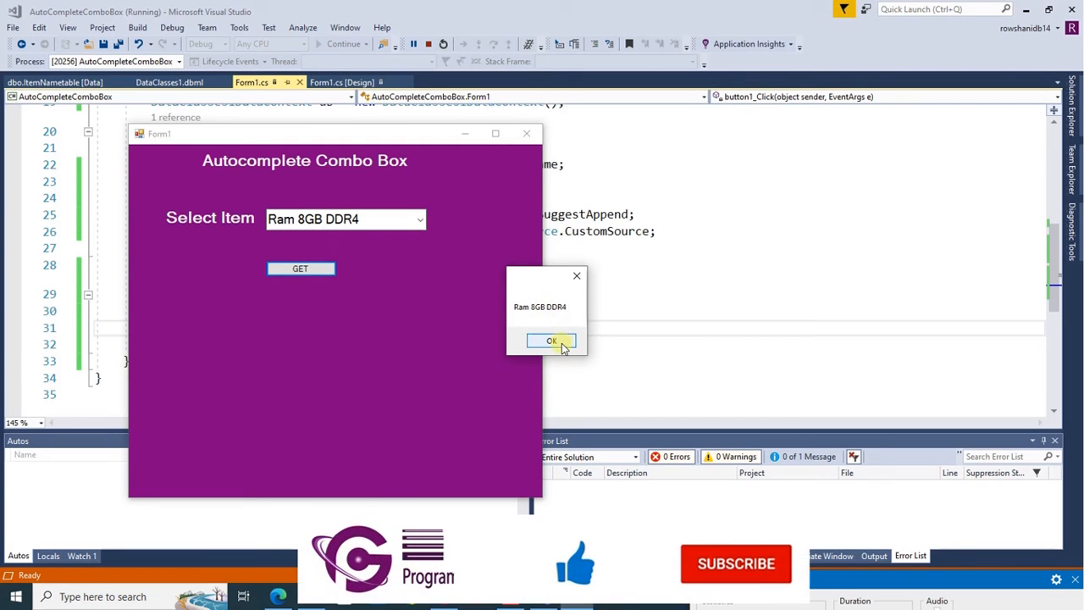
click(551, 340)
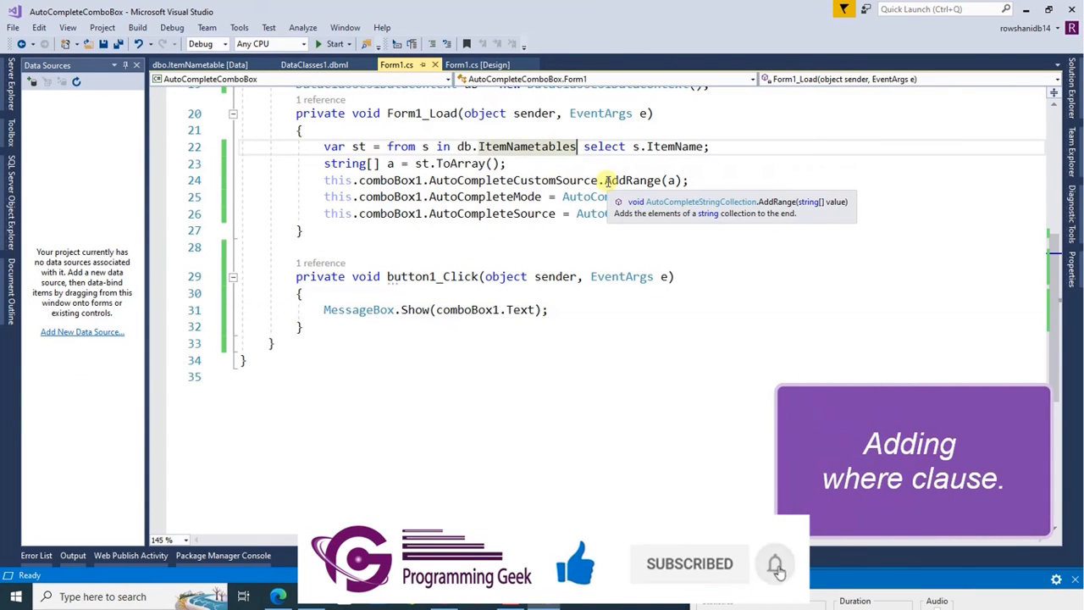
Add where s.ItemType == "Network" to the Form1_Load query, checking the table's type values.
text(where)
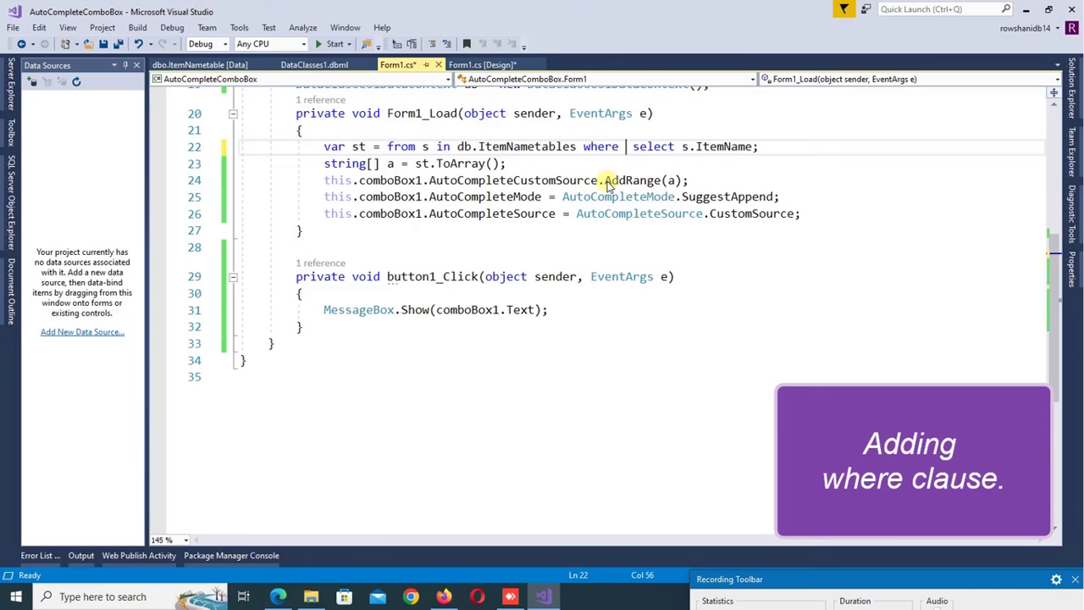
text(s.ItemType=)
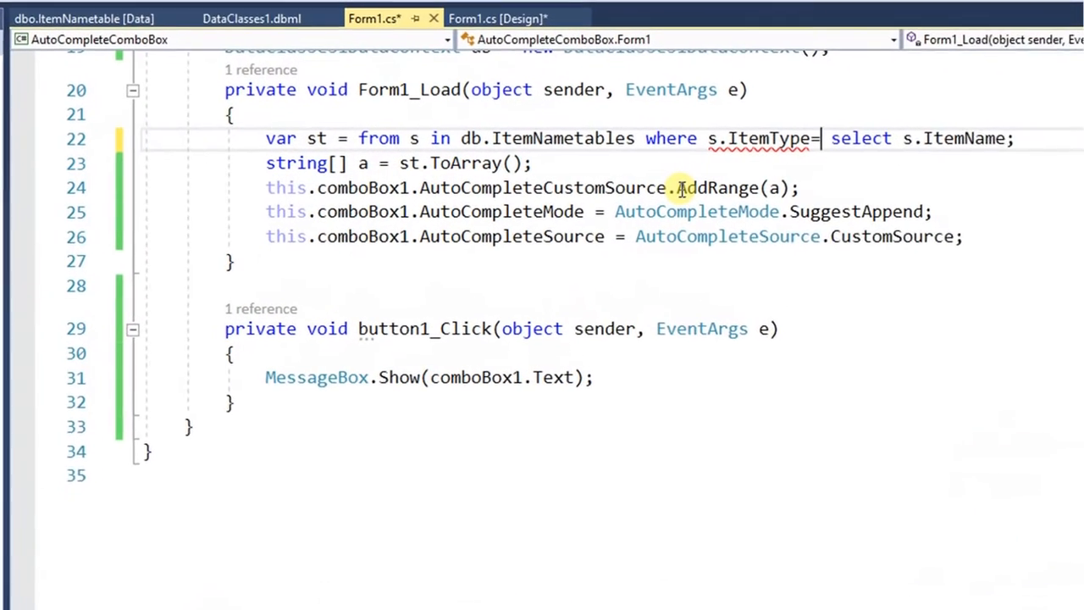
text("")
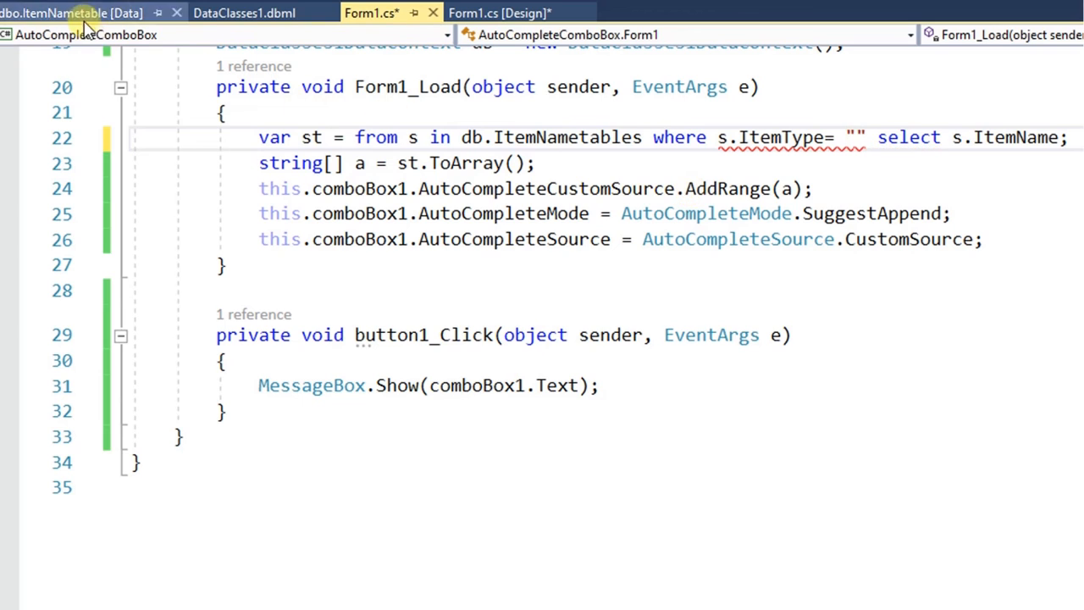
click(63, 13)
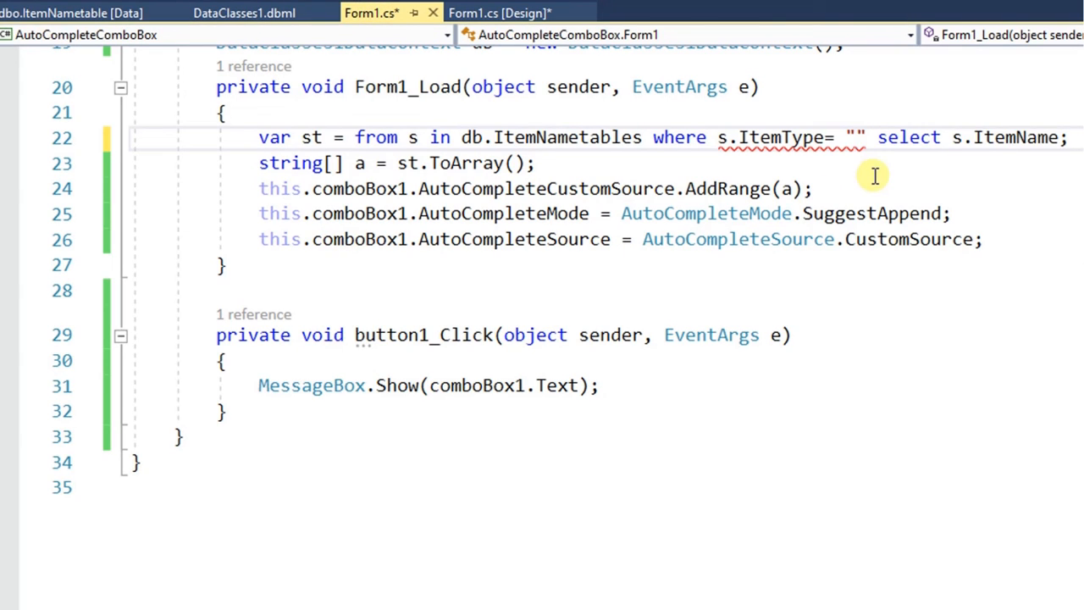
text(Network)
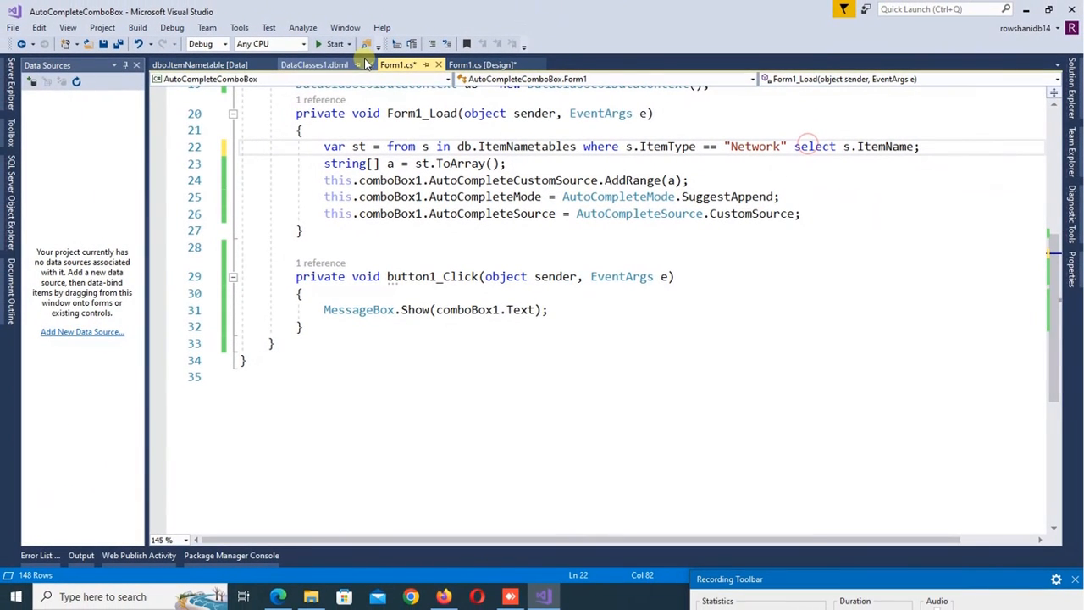
Run the filtered app, type 'router' in the combo box, and accept the Router suggestion.
click(331, 44)
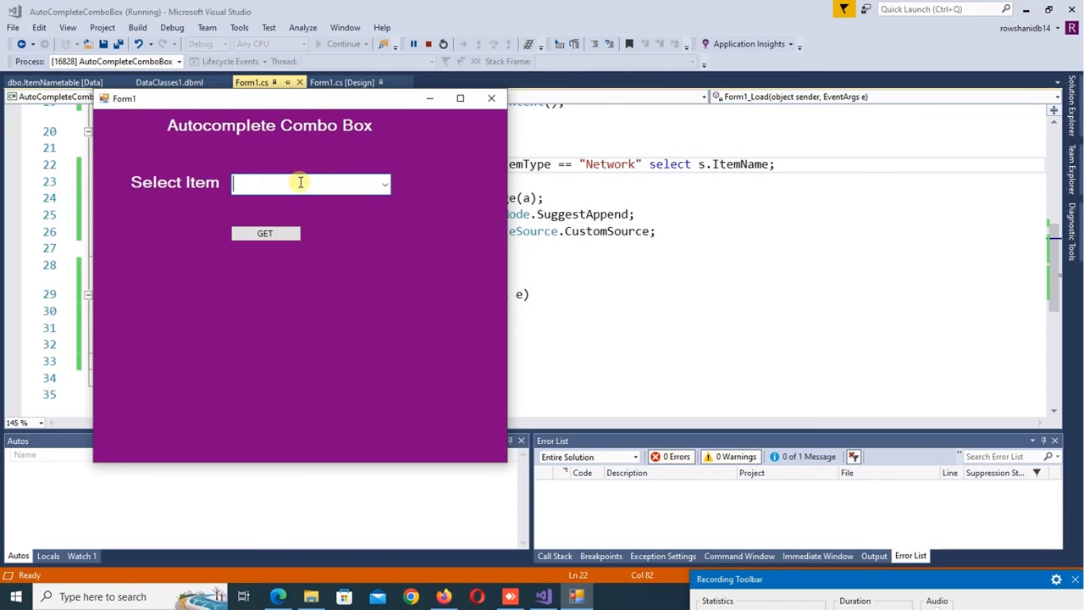
text(router)
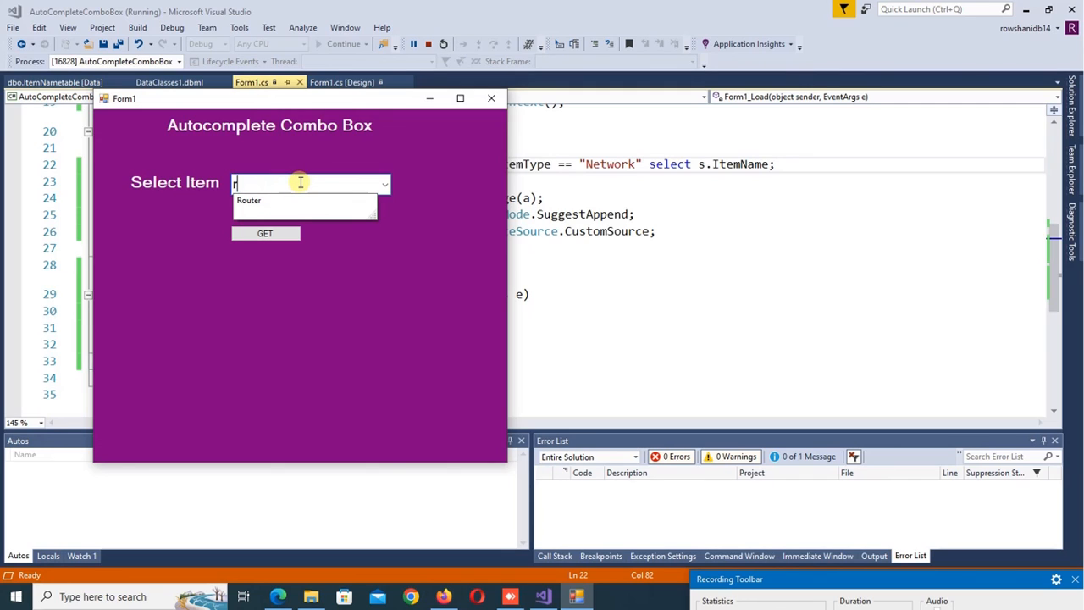
click(249, 202)
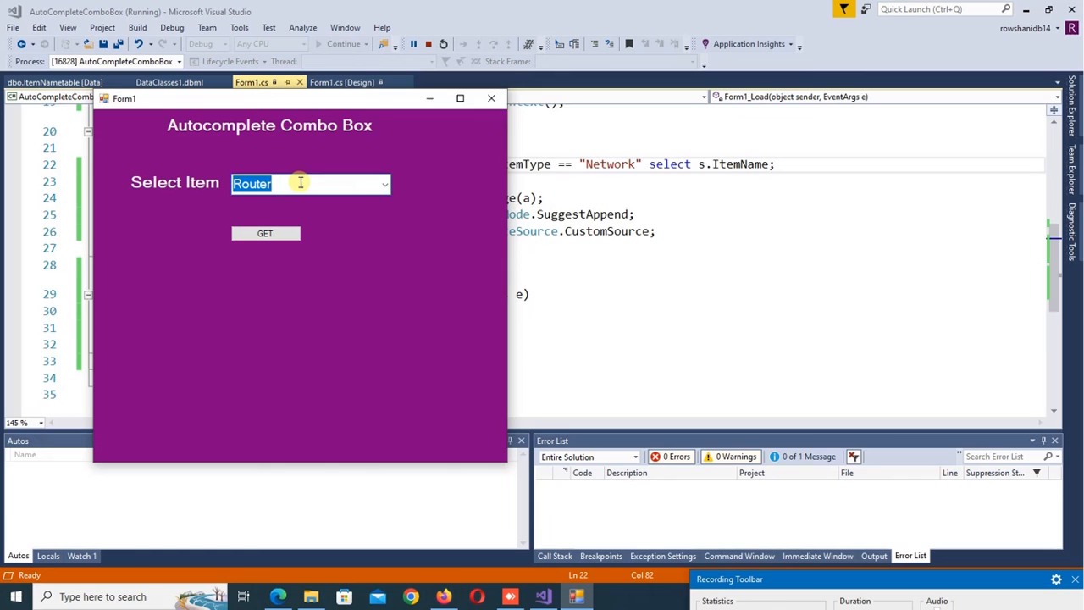